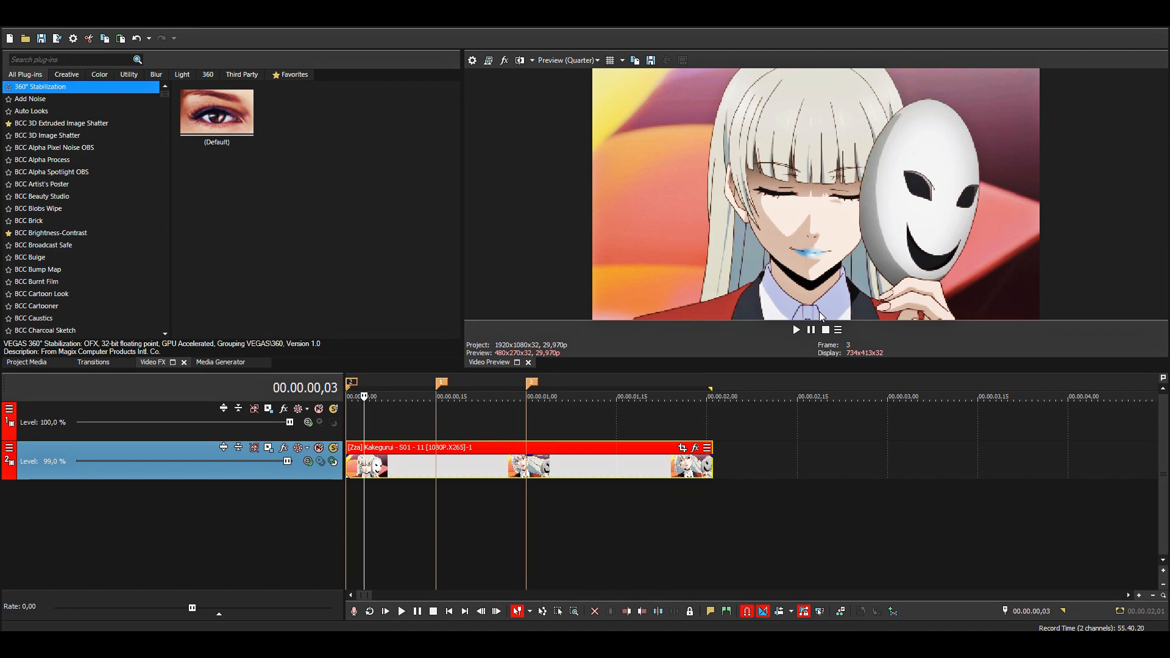
mouse_move(850, 251)
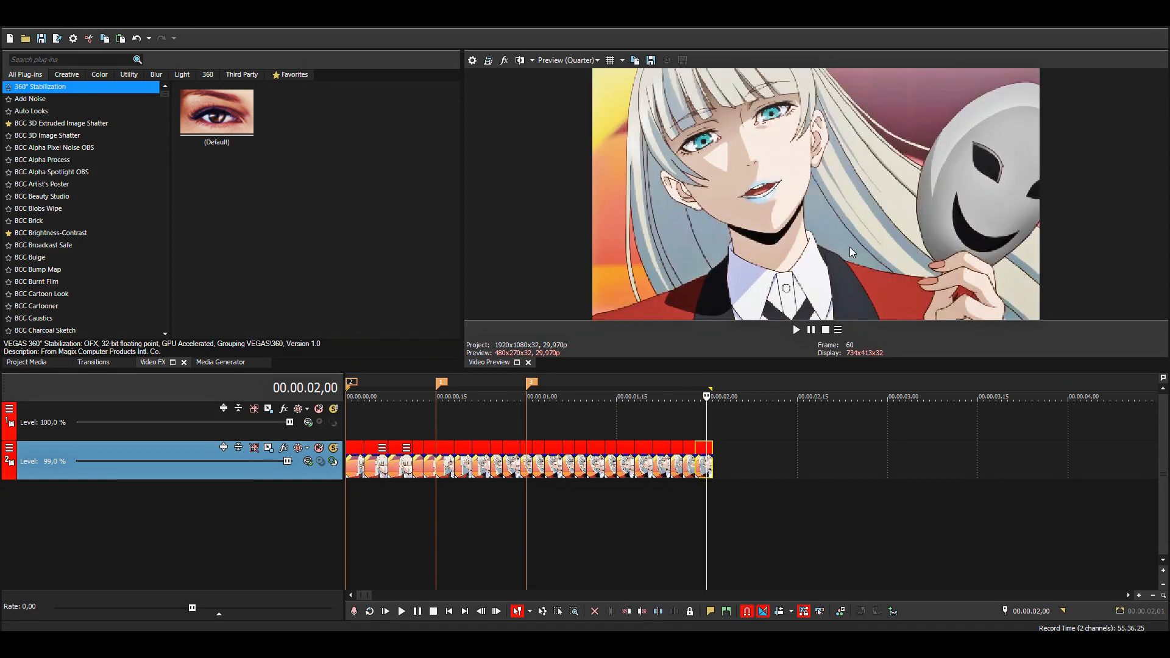
mouse_move(348, 424)
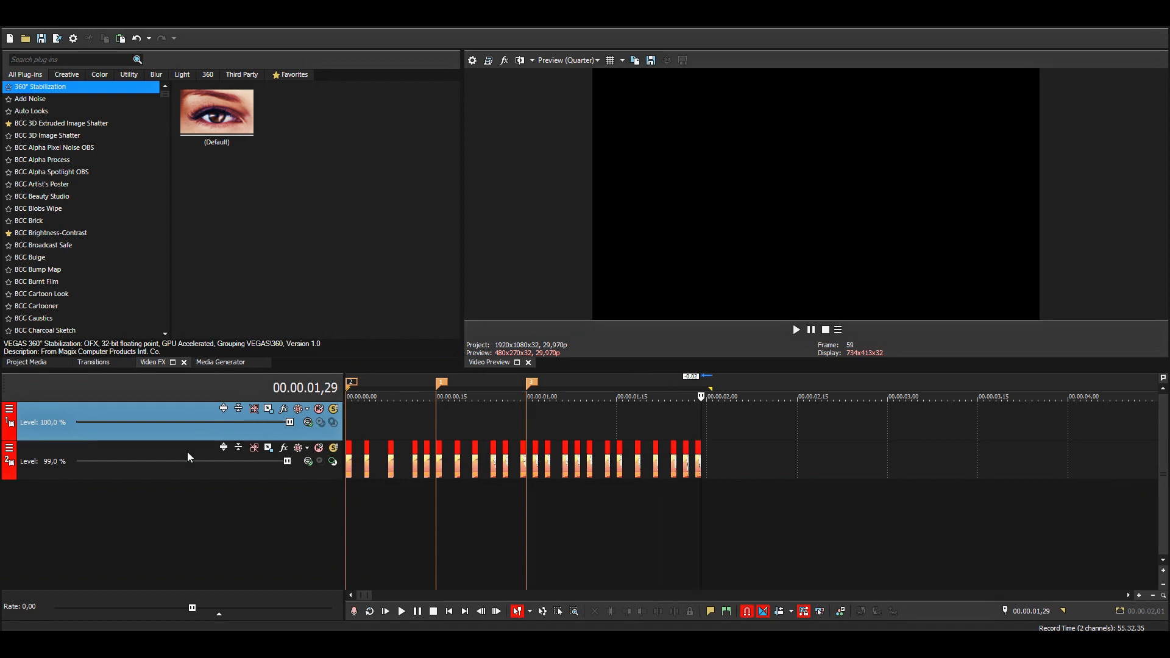
- Close the gaps between the one-frame pieces on track 2 using Close Gaps
left_click(112, 461)
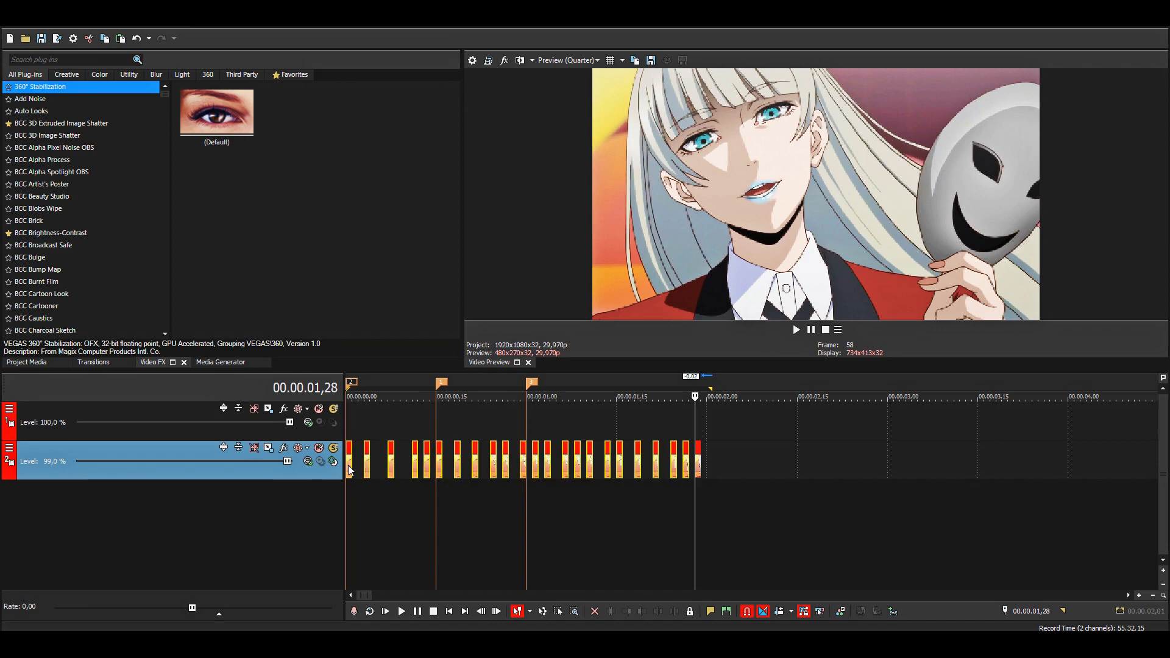
right_click(694, 462)
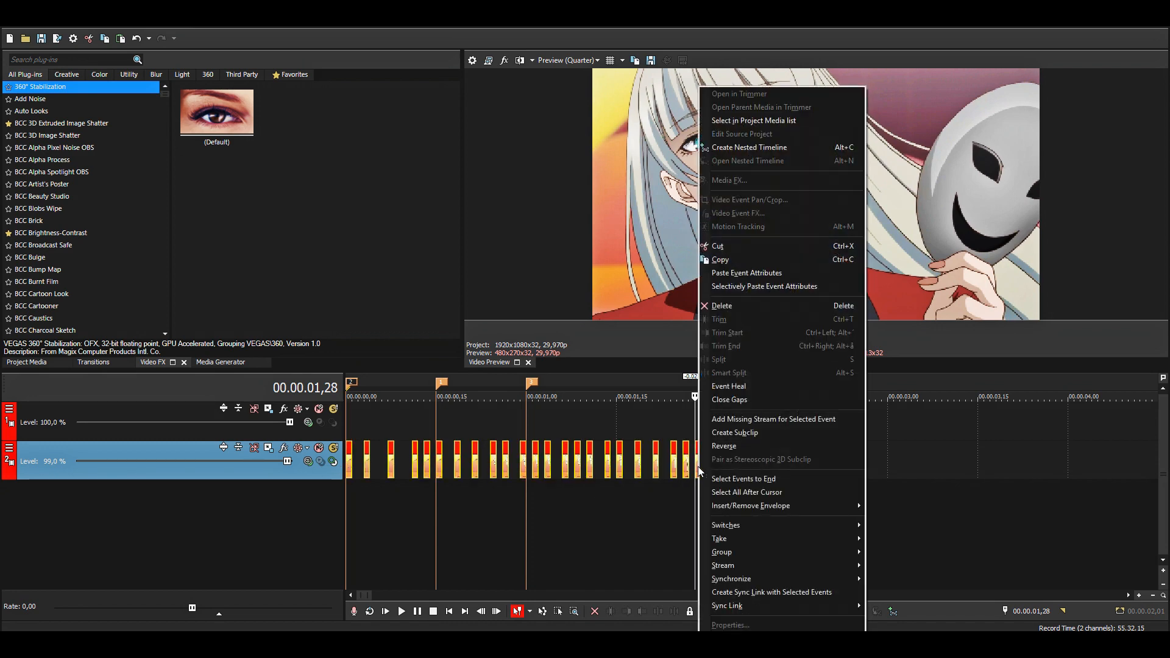
mouse_move(746, 399)
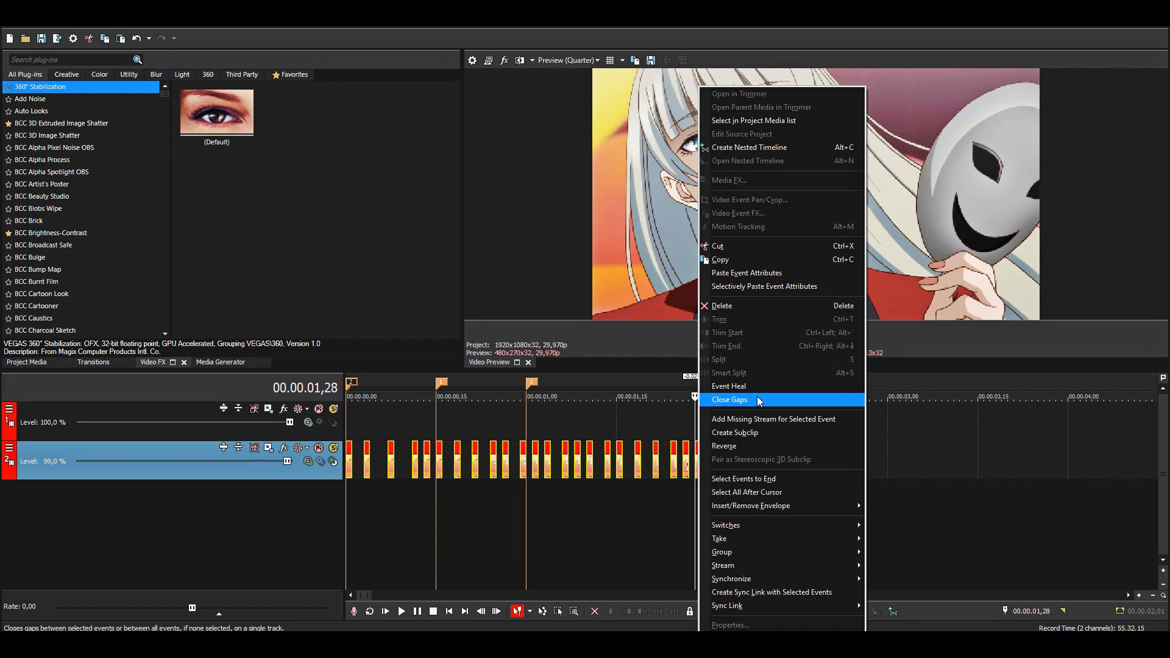
left_click(729, 399)
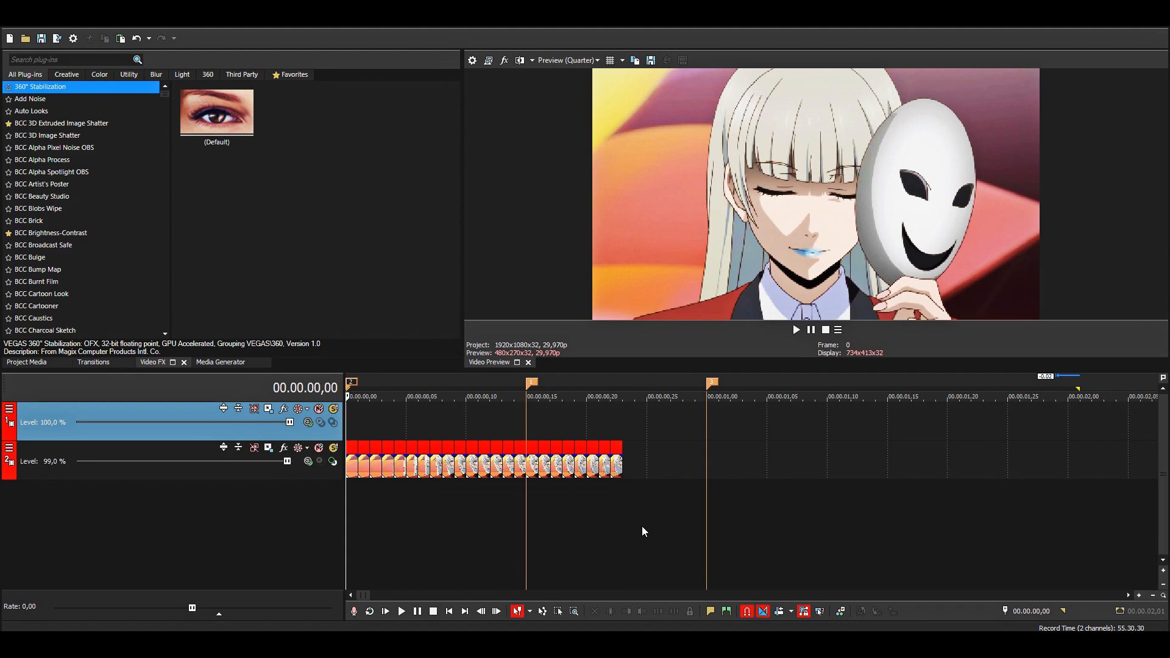
mouse_move(621, 507)
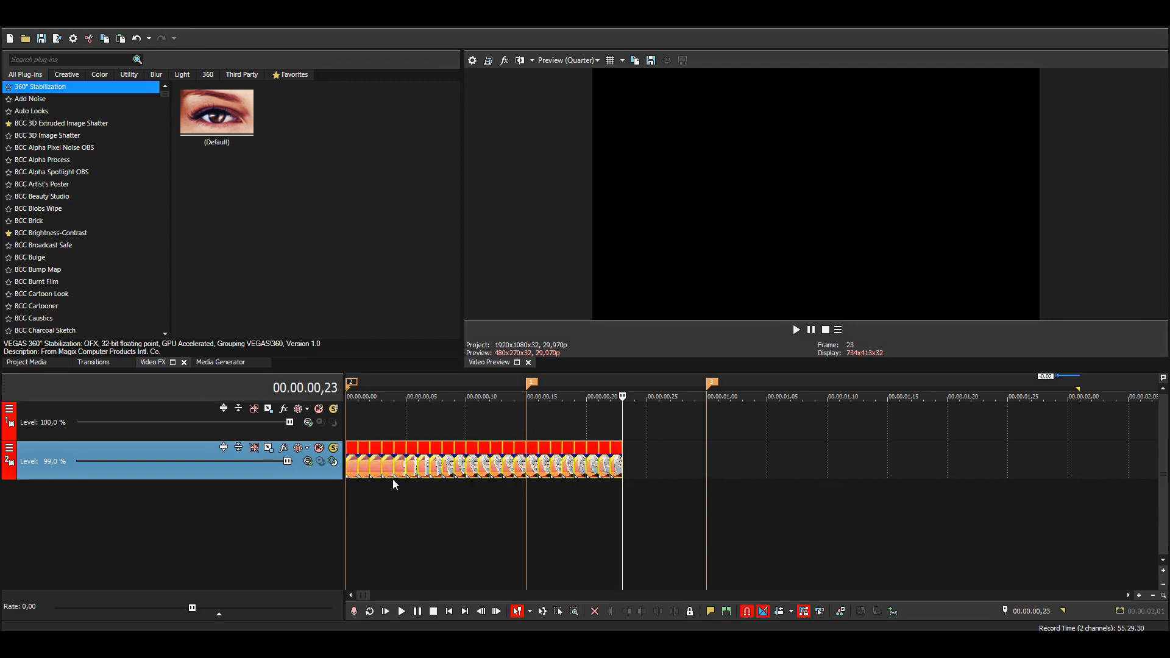
mouse_move(463, 493)
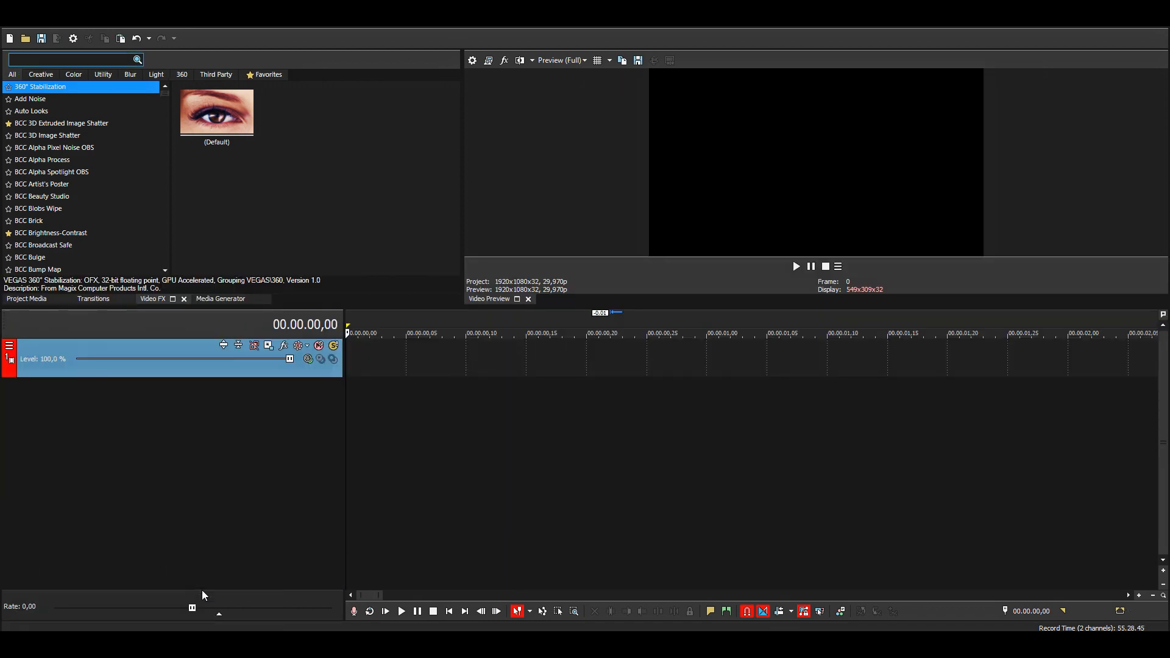
mouse_move(352, 365)
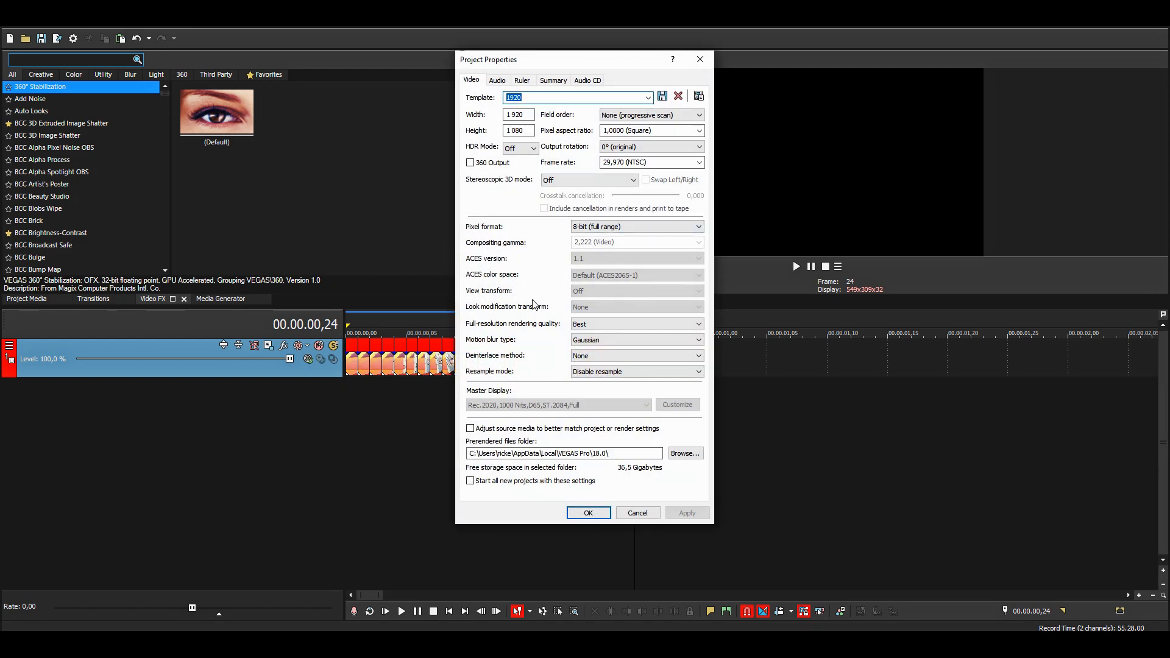
- Confirm the nested project's video properties with OK
left_click(588, 512)
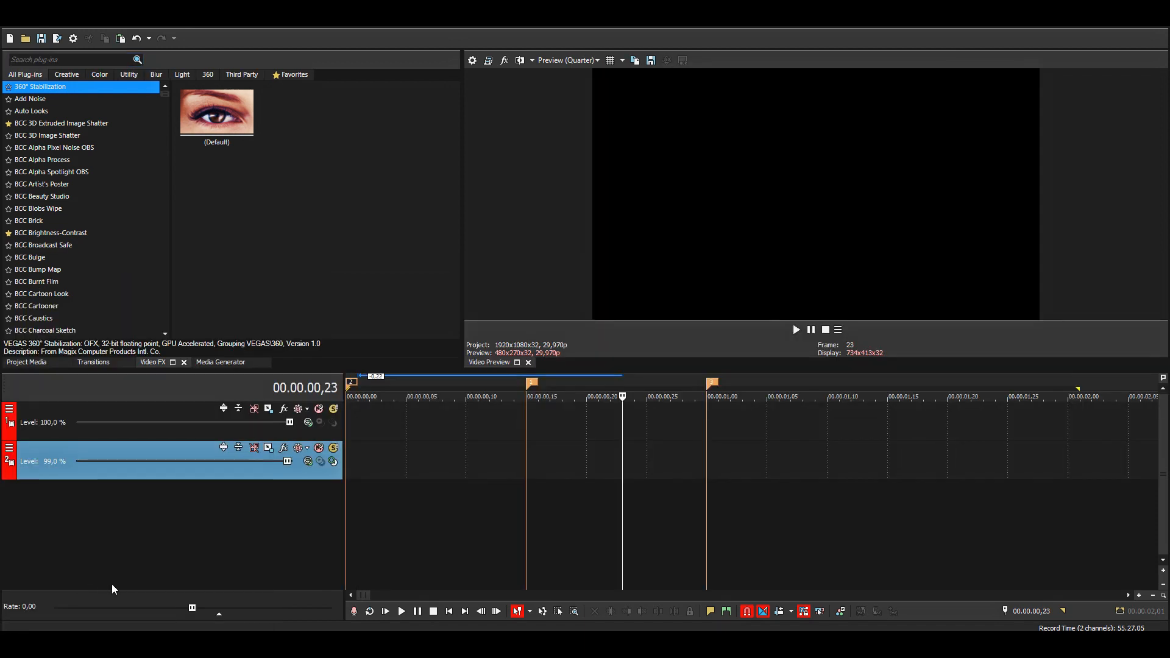
mouse_move(136, 576)
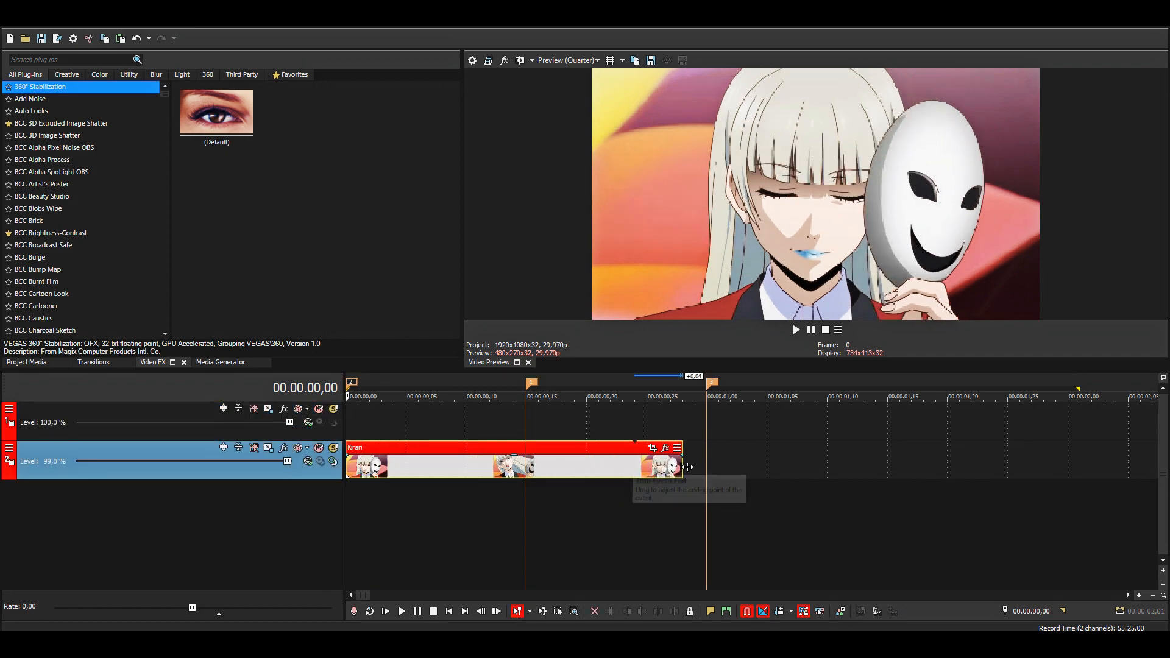
- Select the nested Kirari event on track 2
left_click(611, 396)
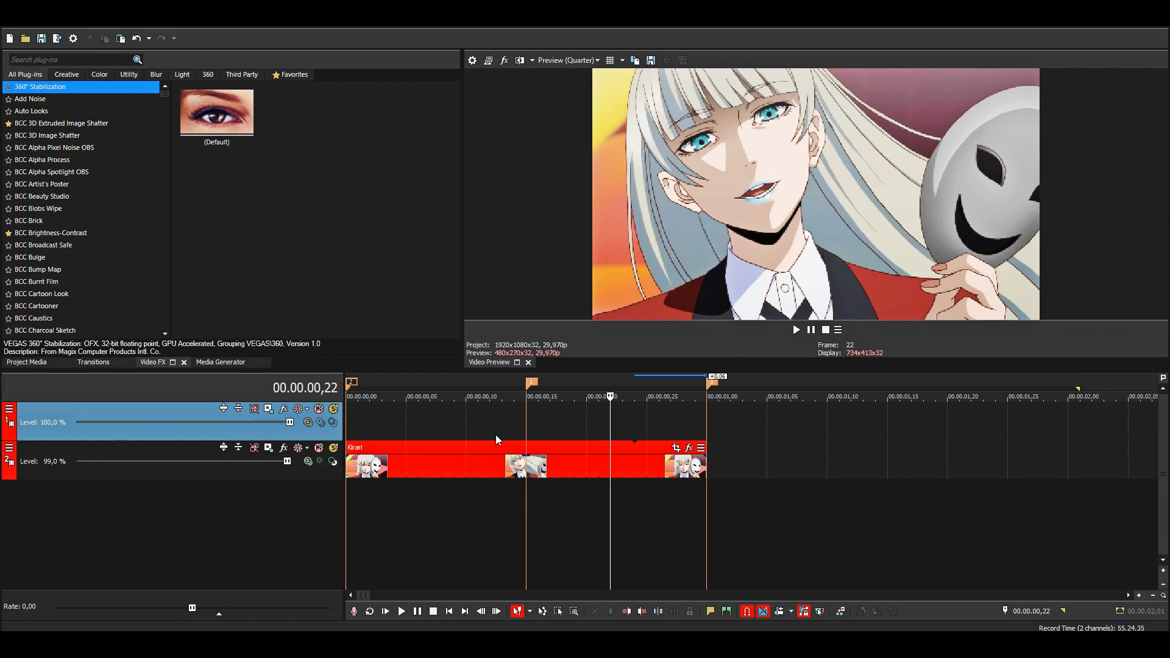
- Search the video effects for 'twix' and apply TwixtorPRO to the Kirari event
left_click(70, 59)
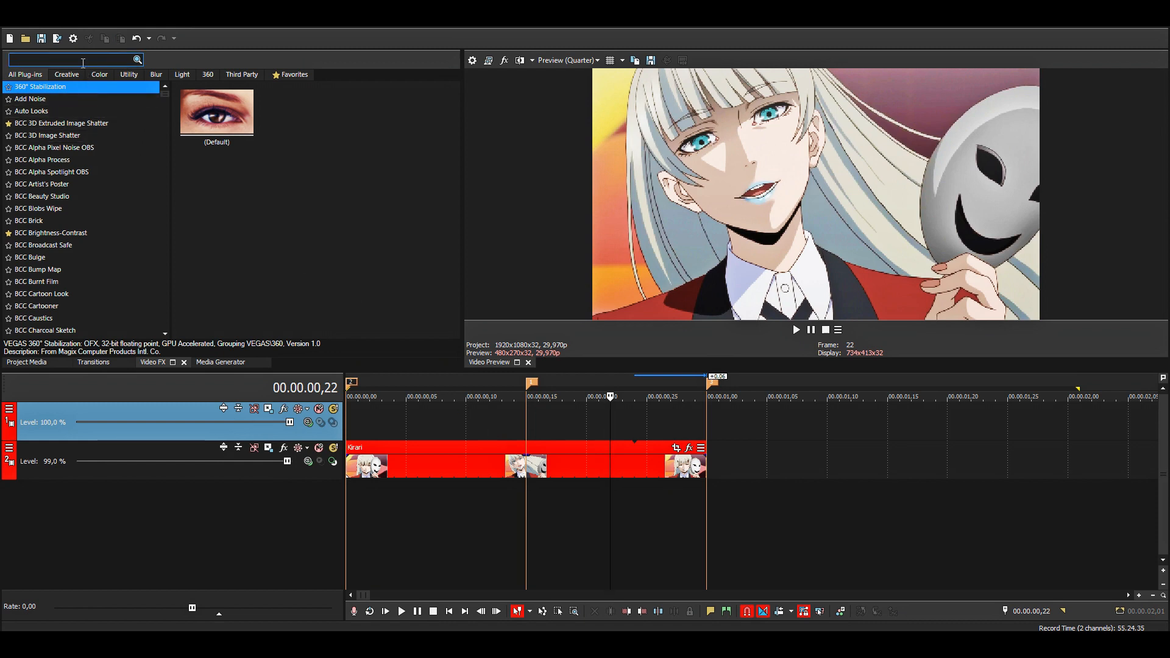
type("twix")
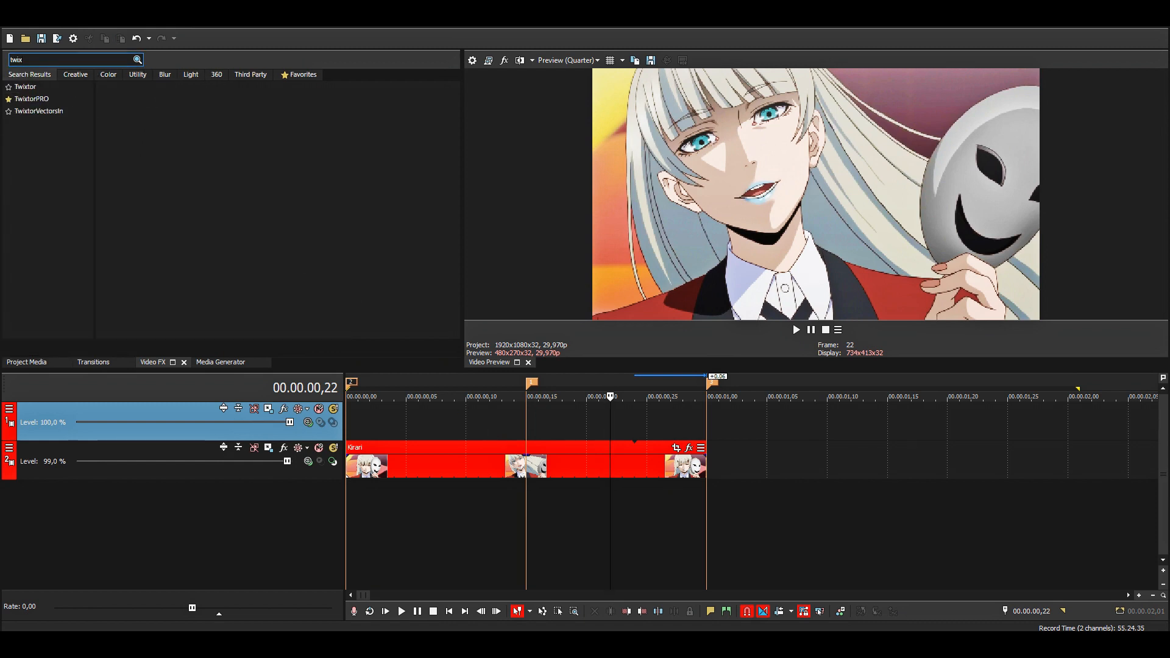
left_click(32, 99)
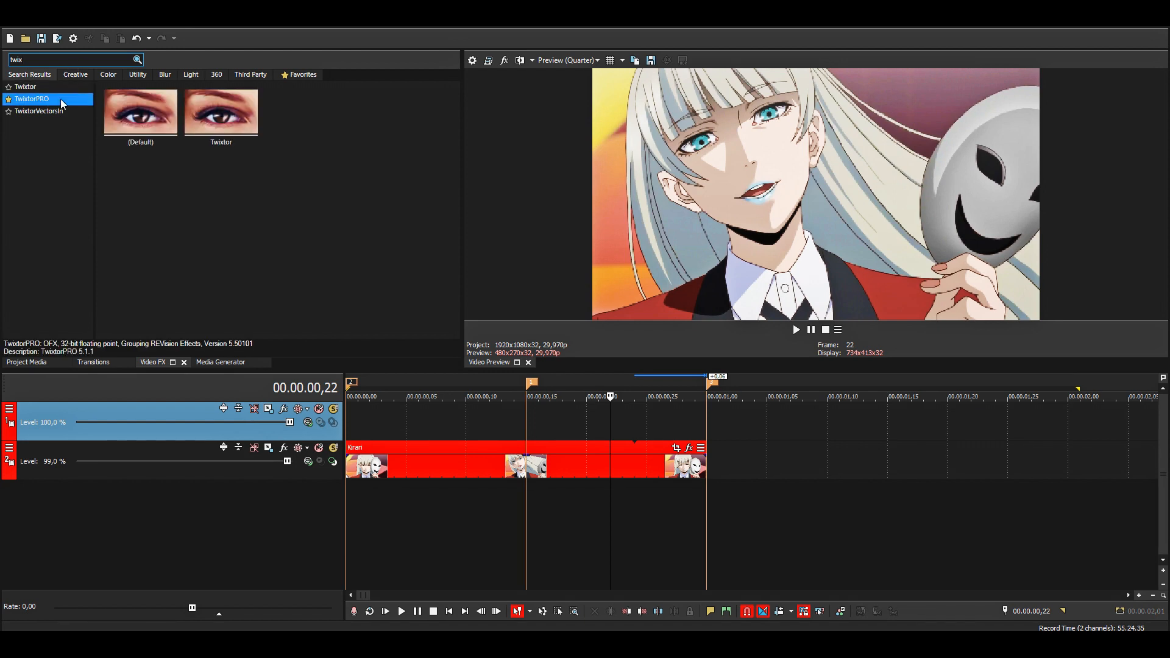
left_click(220, 113)
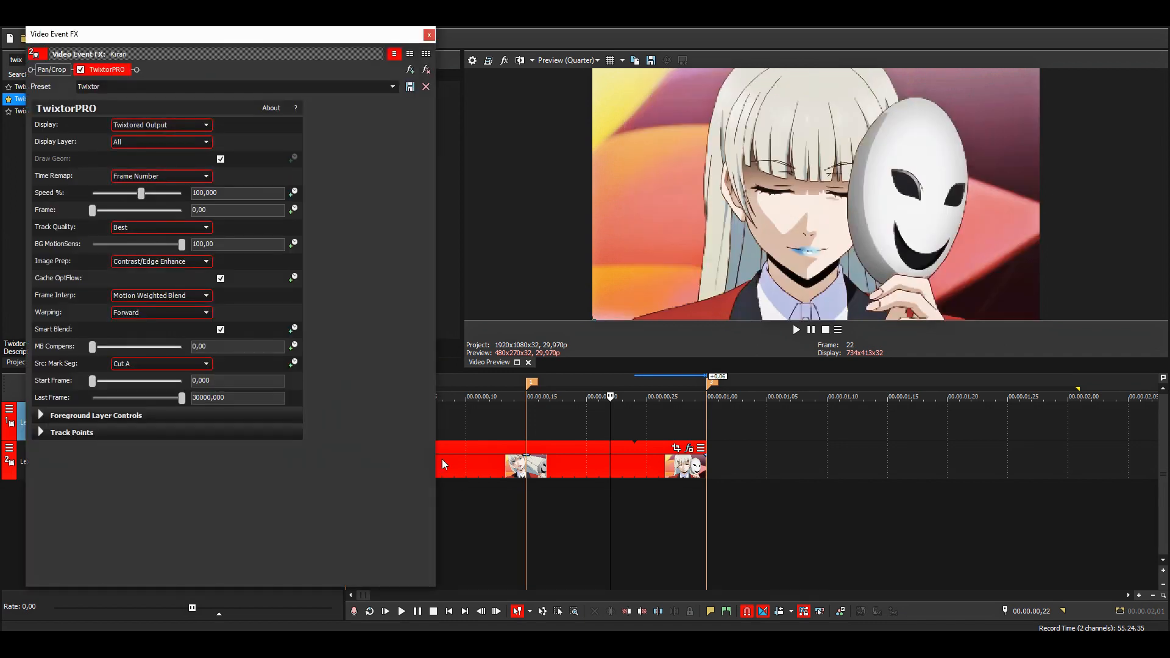
mouse_move(591, 455)
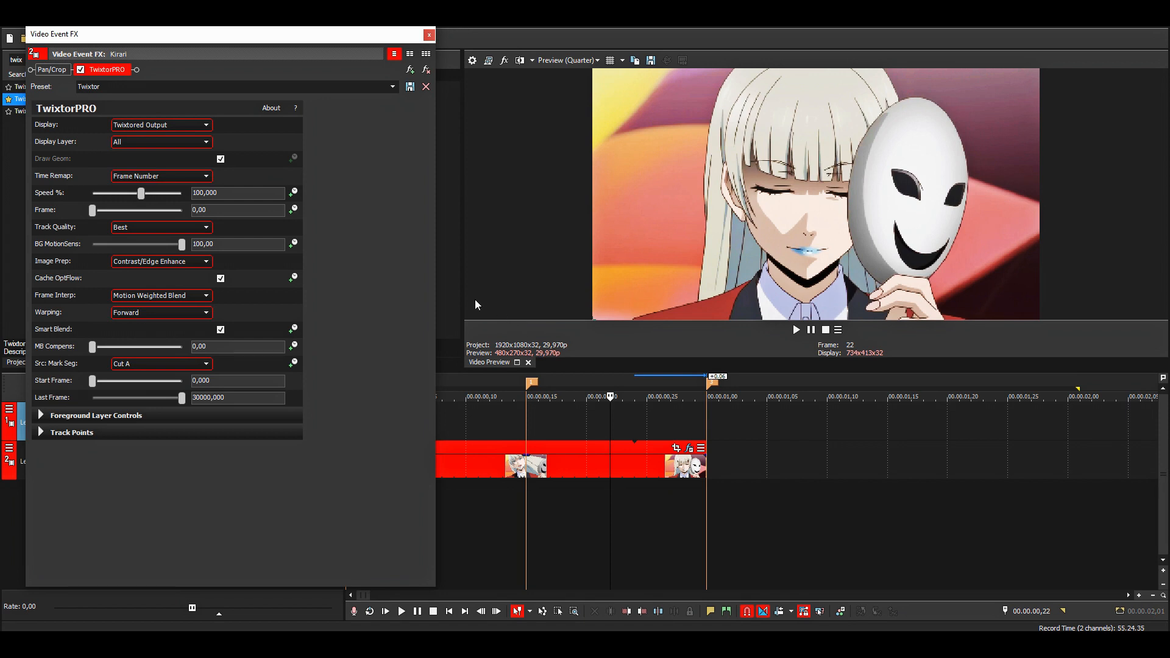
mouse_move(382, 334)
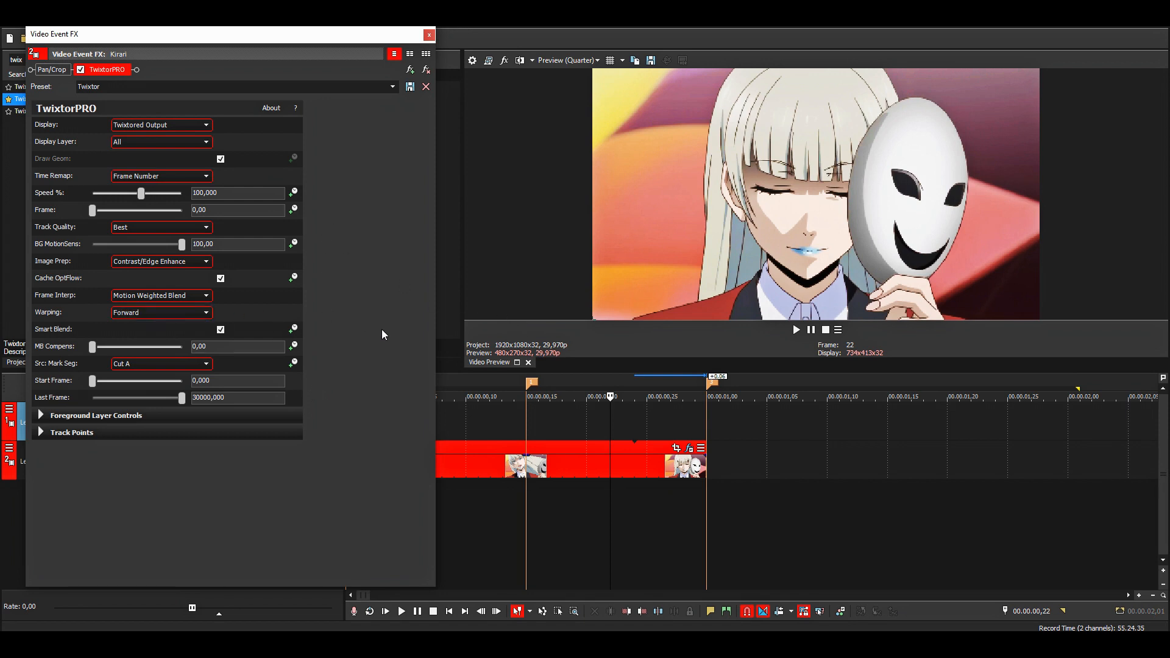
mouse_move(388, 329)
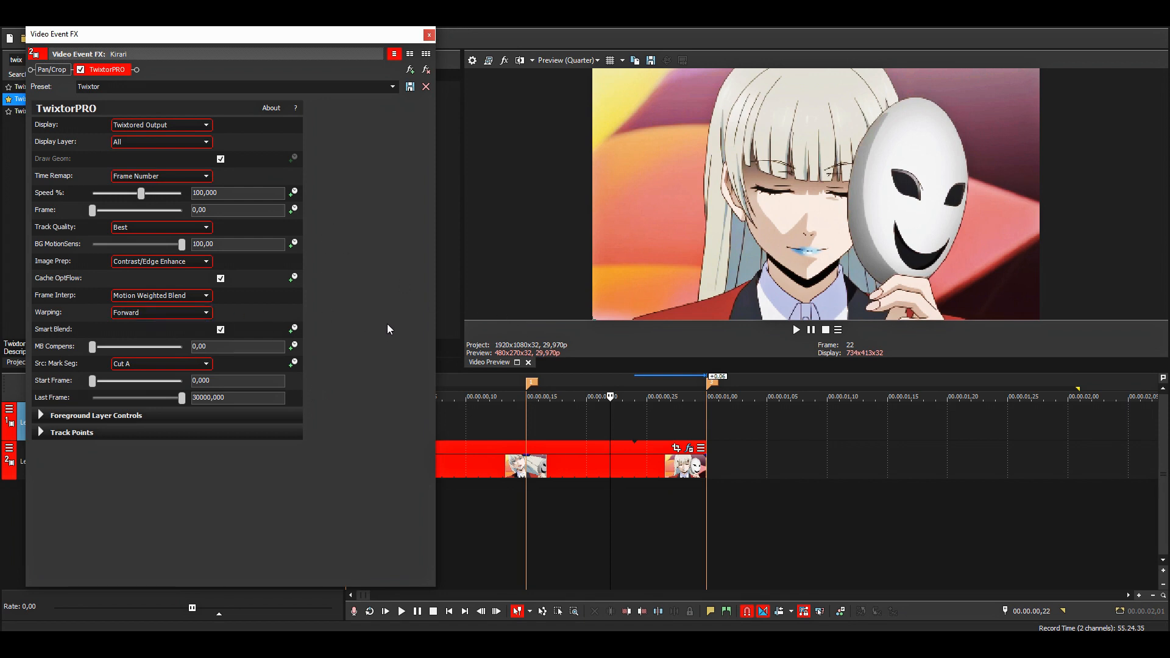
mouse_move(376, 287)
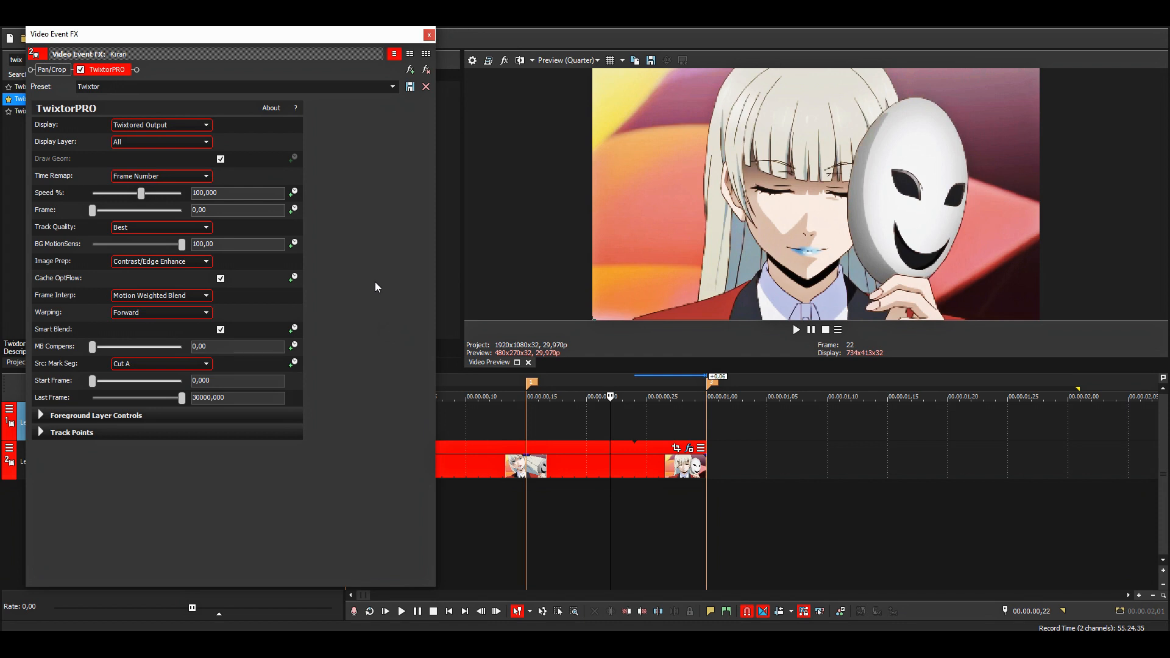
mouse_move(293, 209)
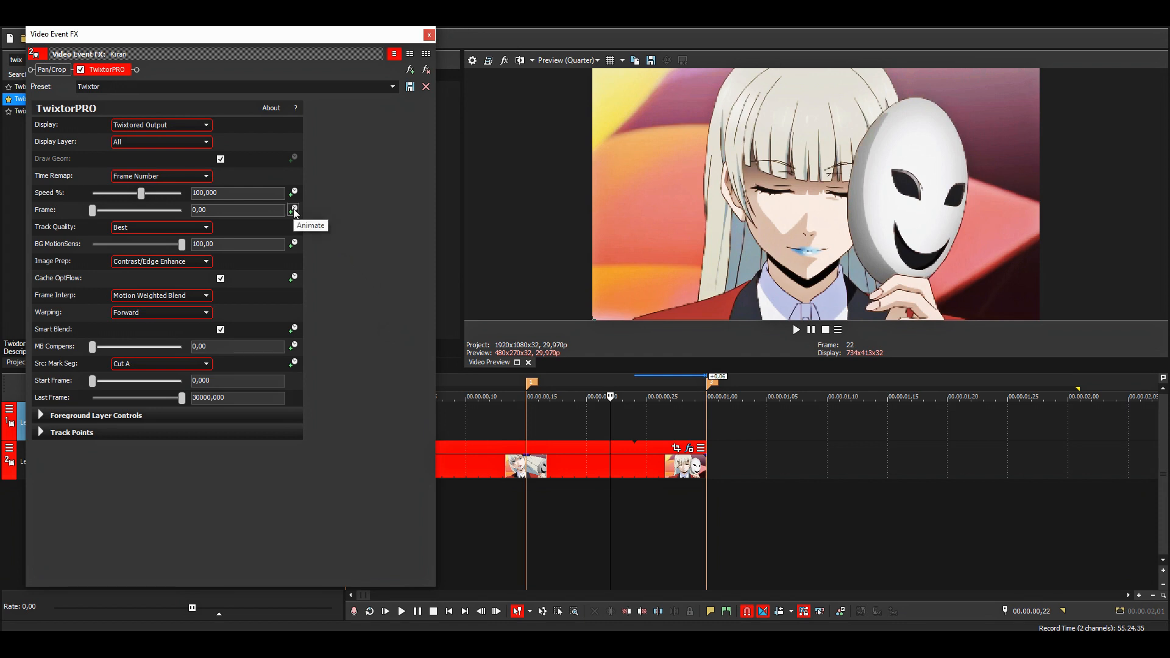
mouse_move(163, 175)
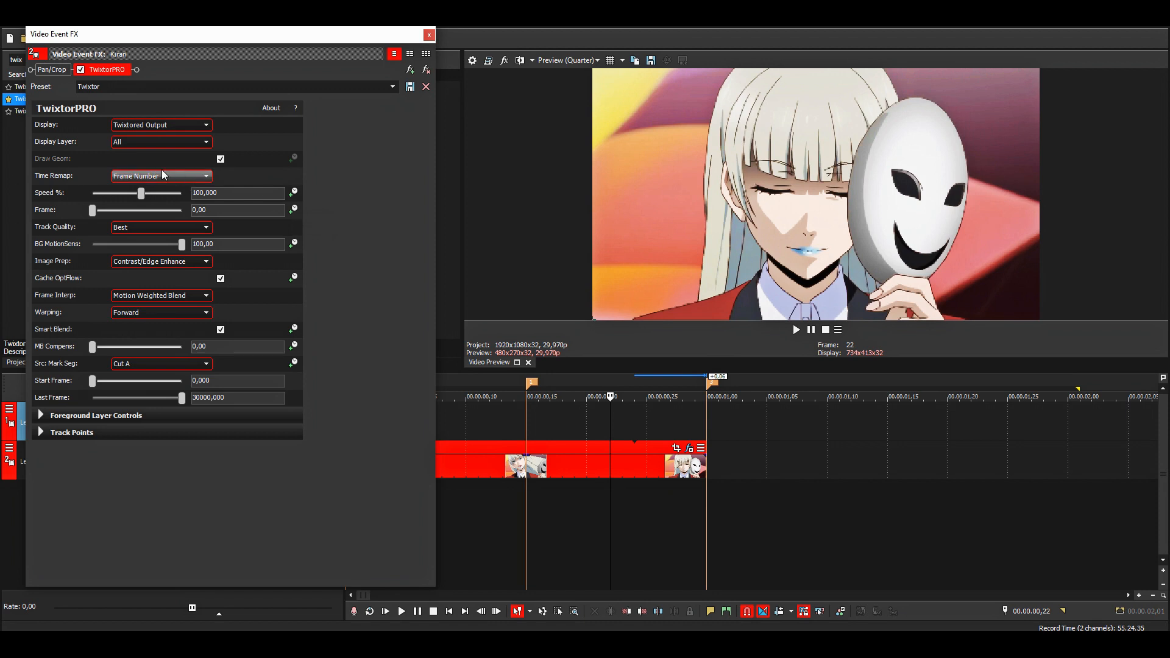
mouse_move(156, 179)
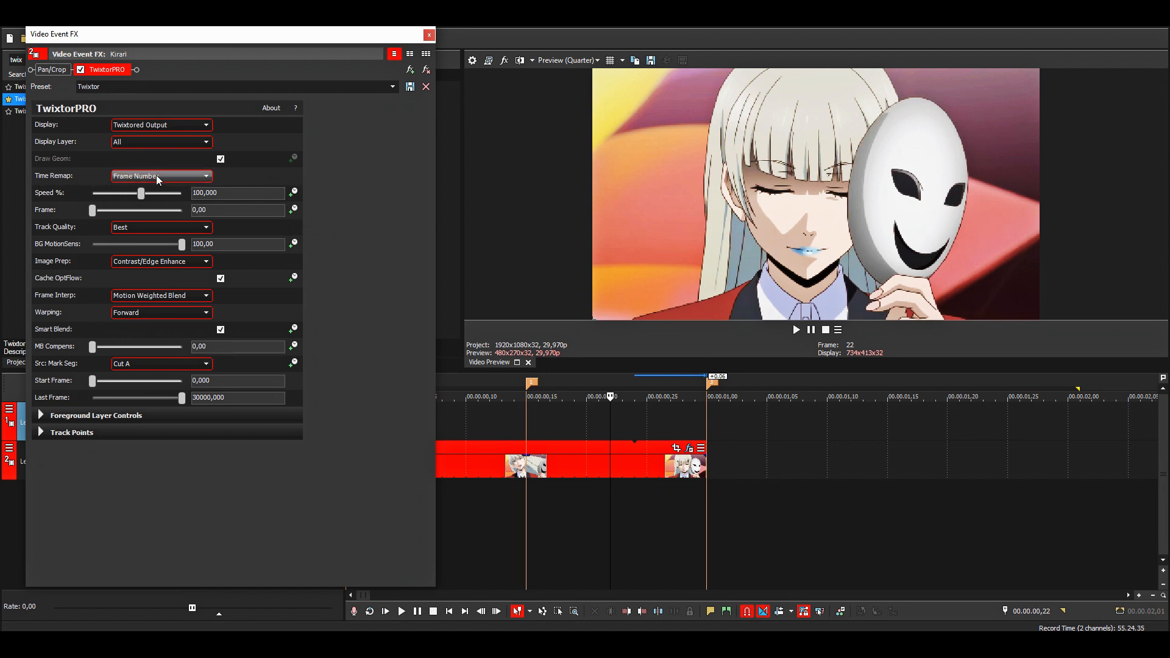
mouse_move(173, 177)
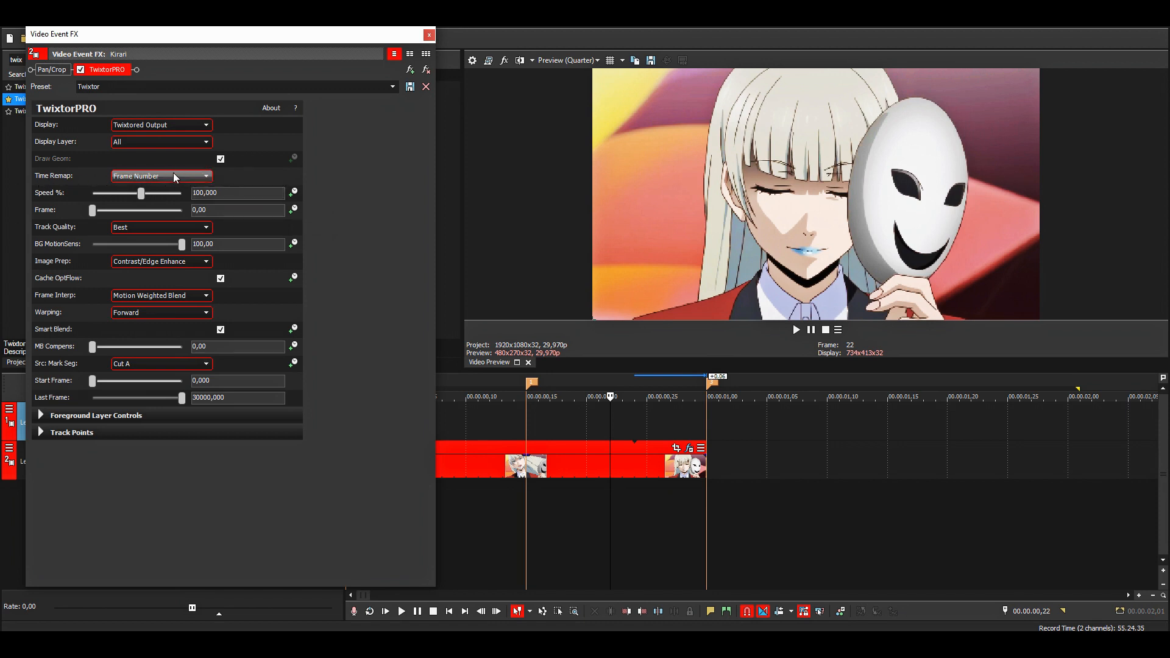
mouse_move(346, 220)
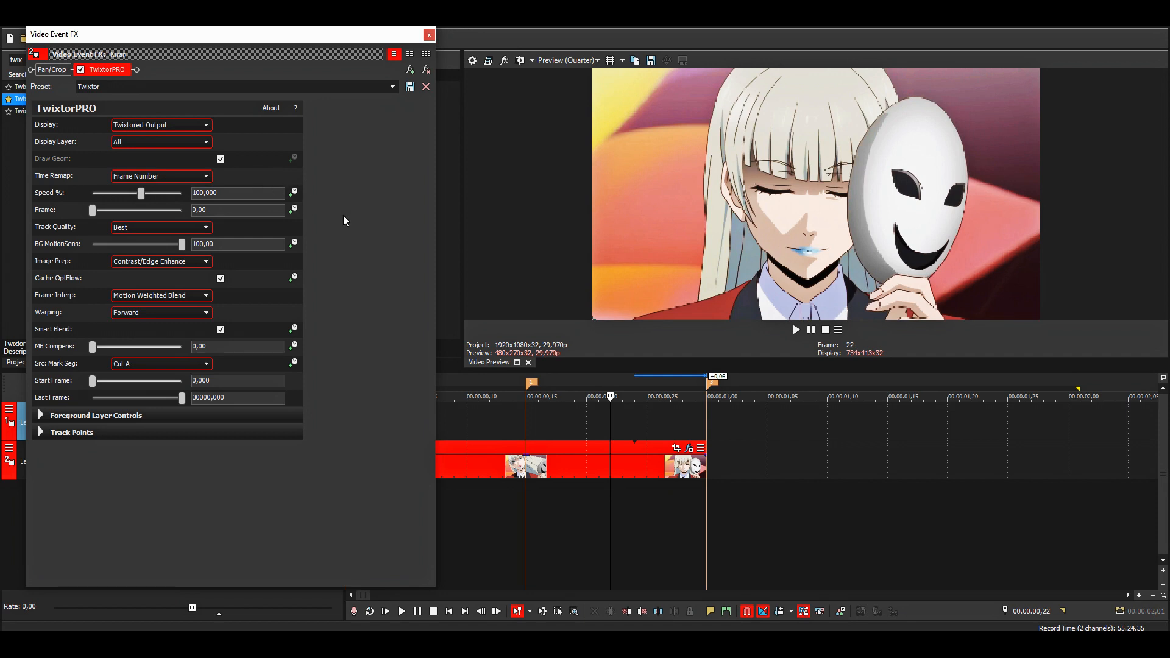
- Show TwixtorPRO keyframes and key the Frame value to 23 at the event's end
left_click(293, 209)
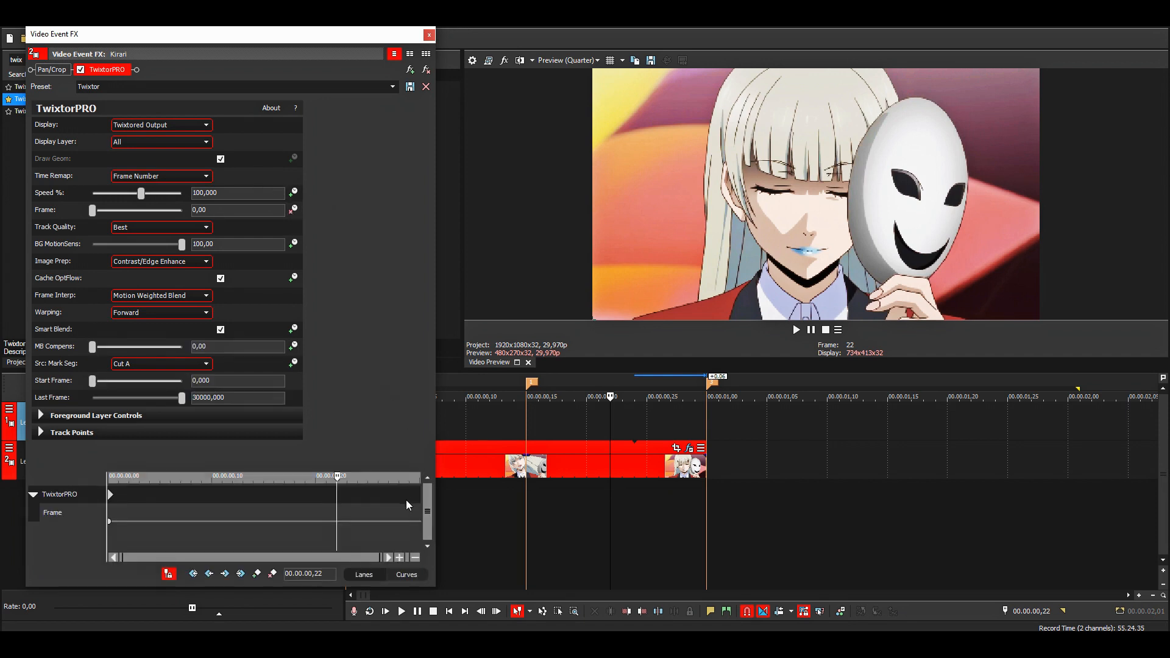
mouse_move(392, 509)
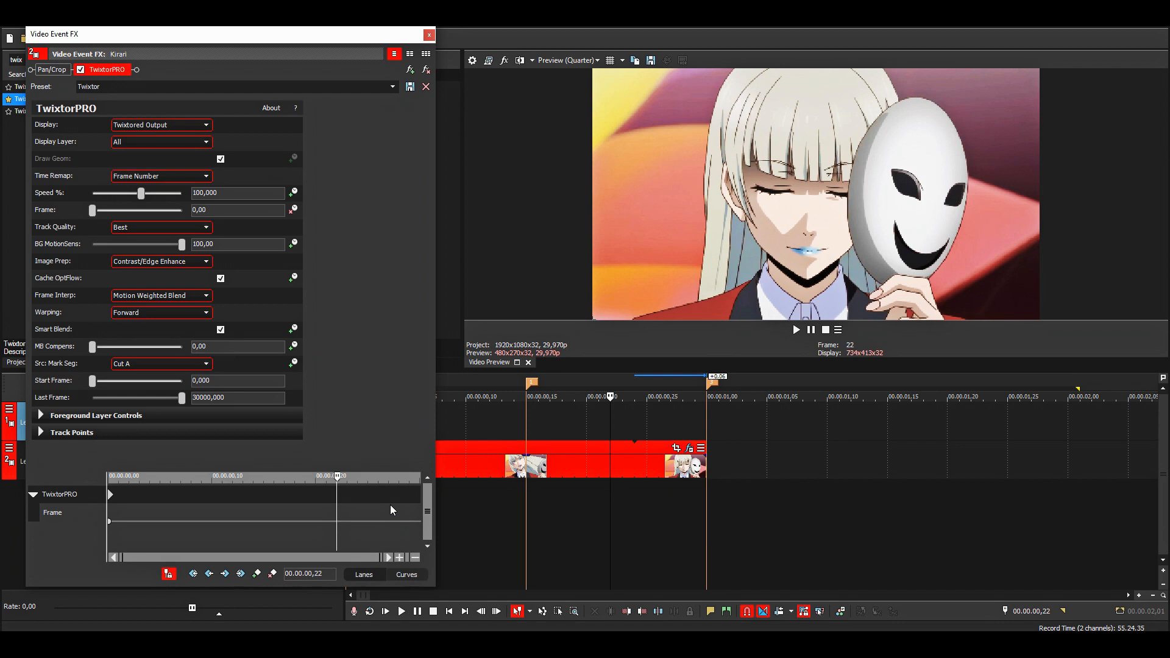
mouse_move(526, 428)
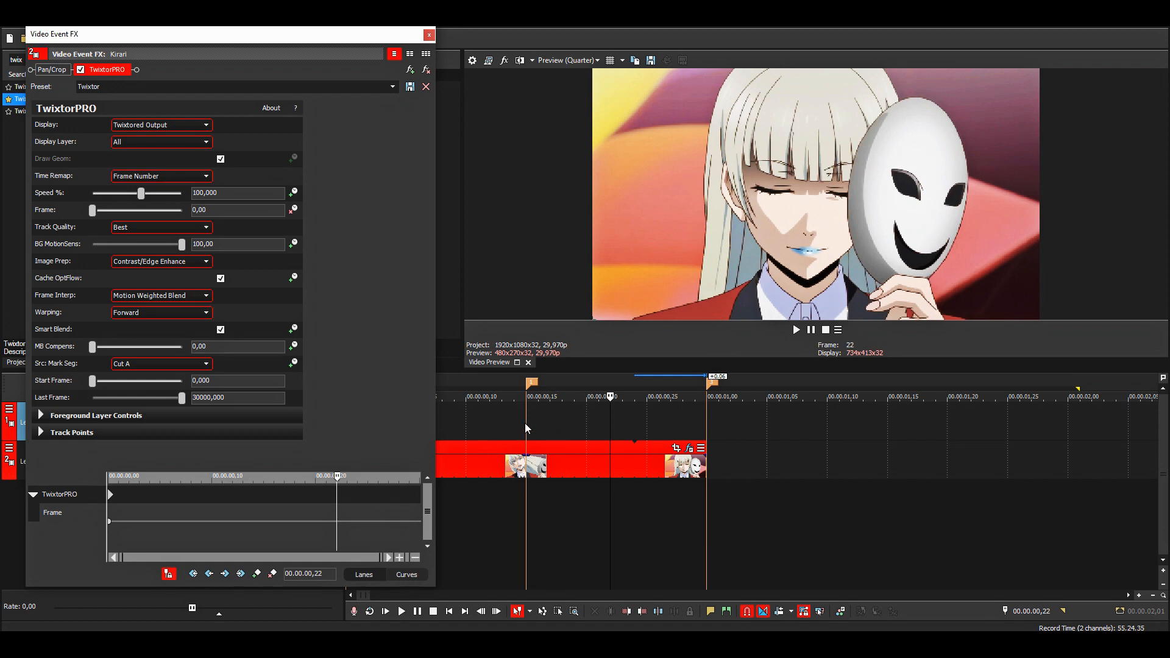
left_click(53, 513)
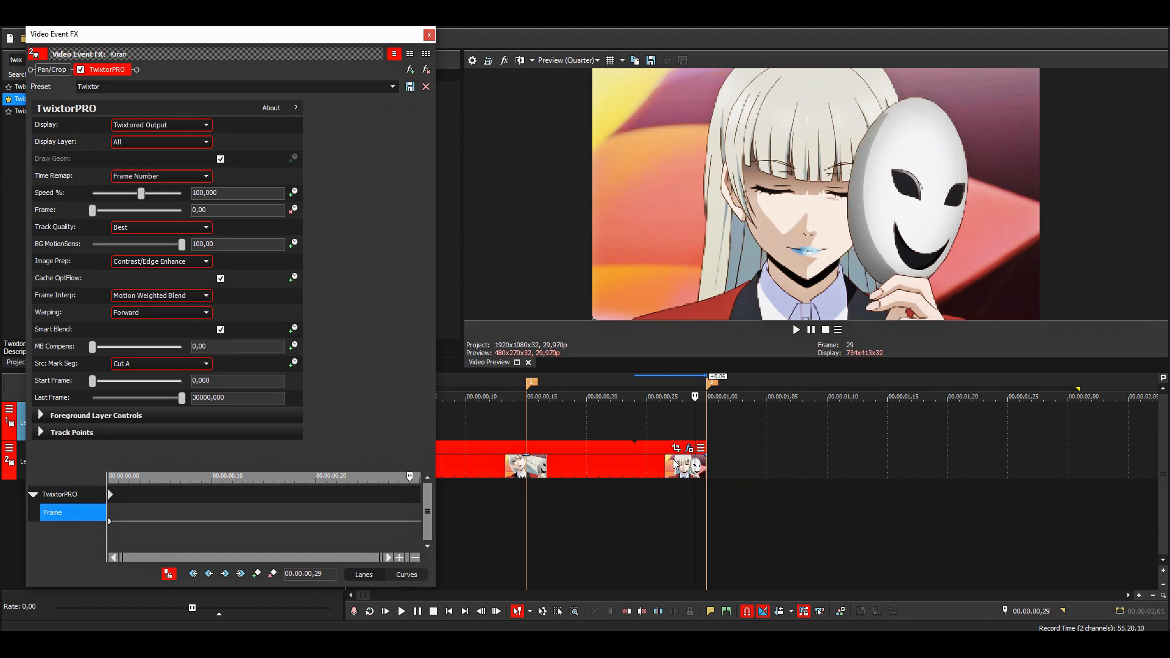
mouse_move(420, 525)
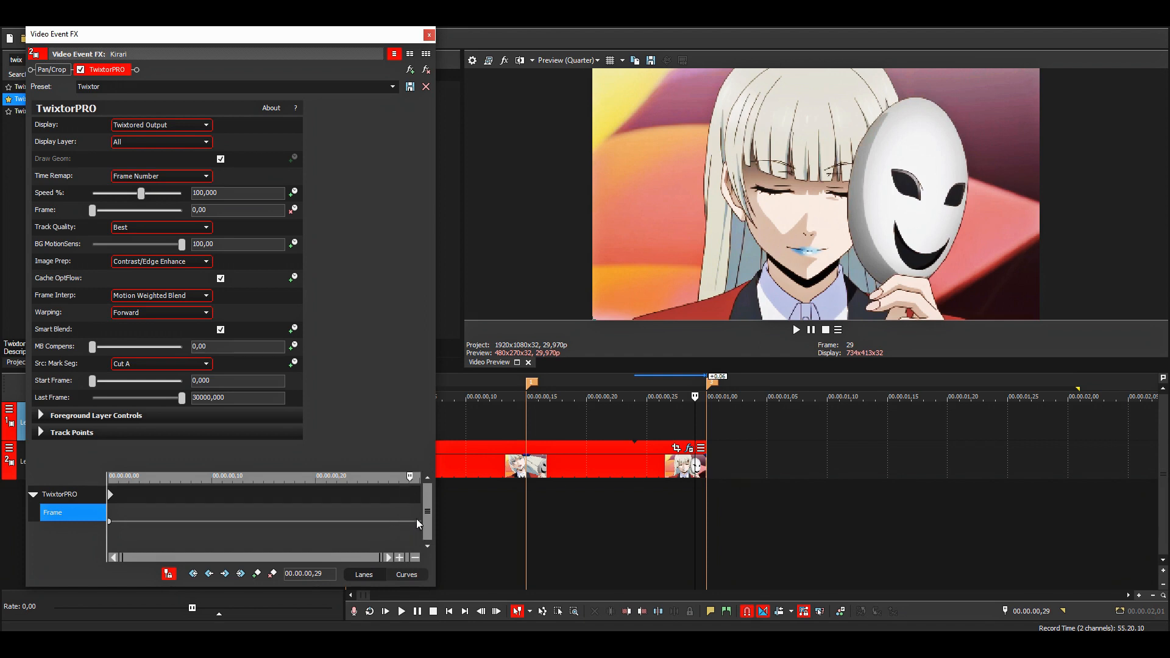
mouse_move(310, 348)
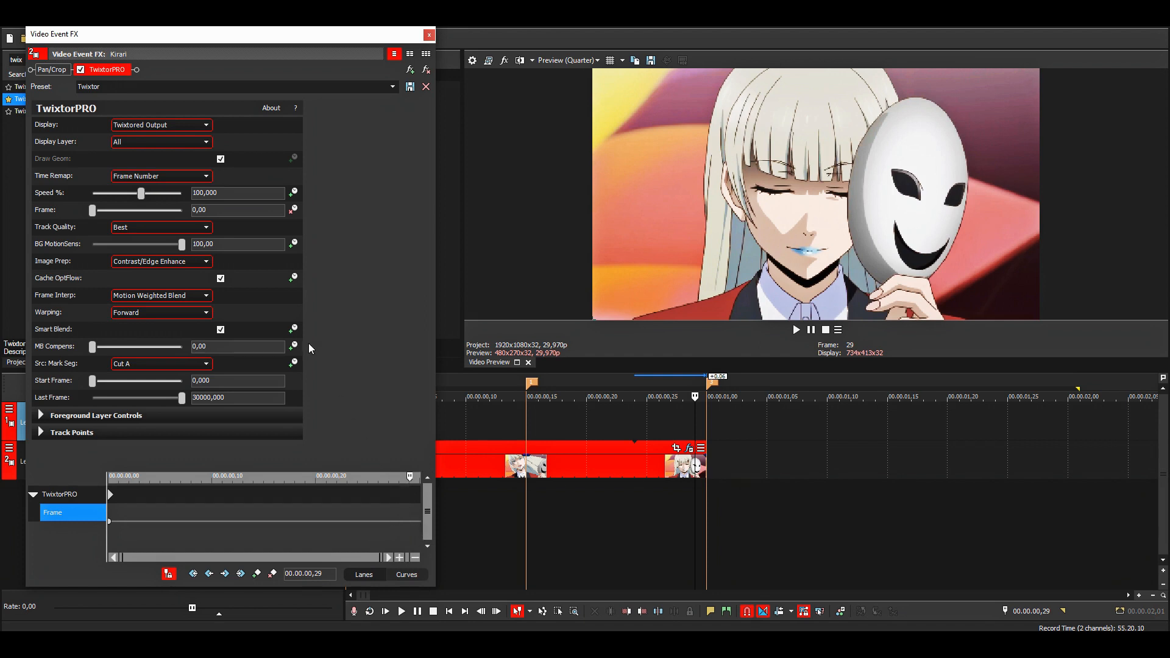
triple_click(237, 209)
type("23")
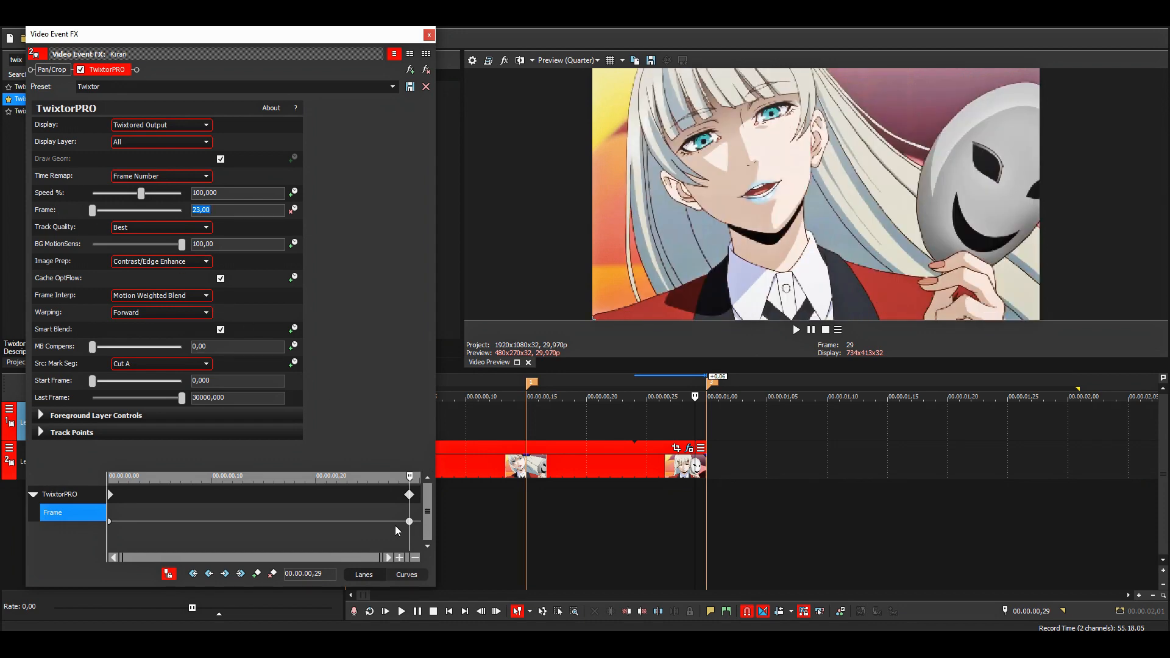
- Reopen TwixtorPRO settings and add a Frame keyframe of 10 at 15 frames
left_click(429, 34)
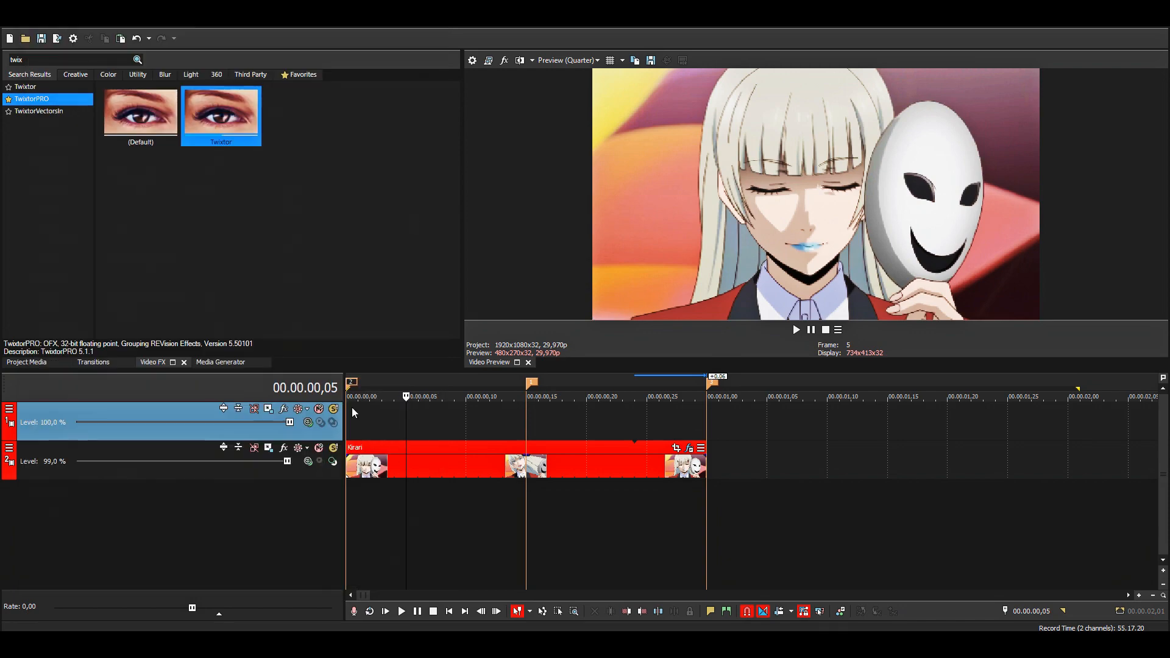
left_click(401, 611)
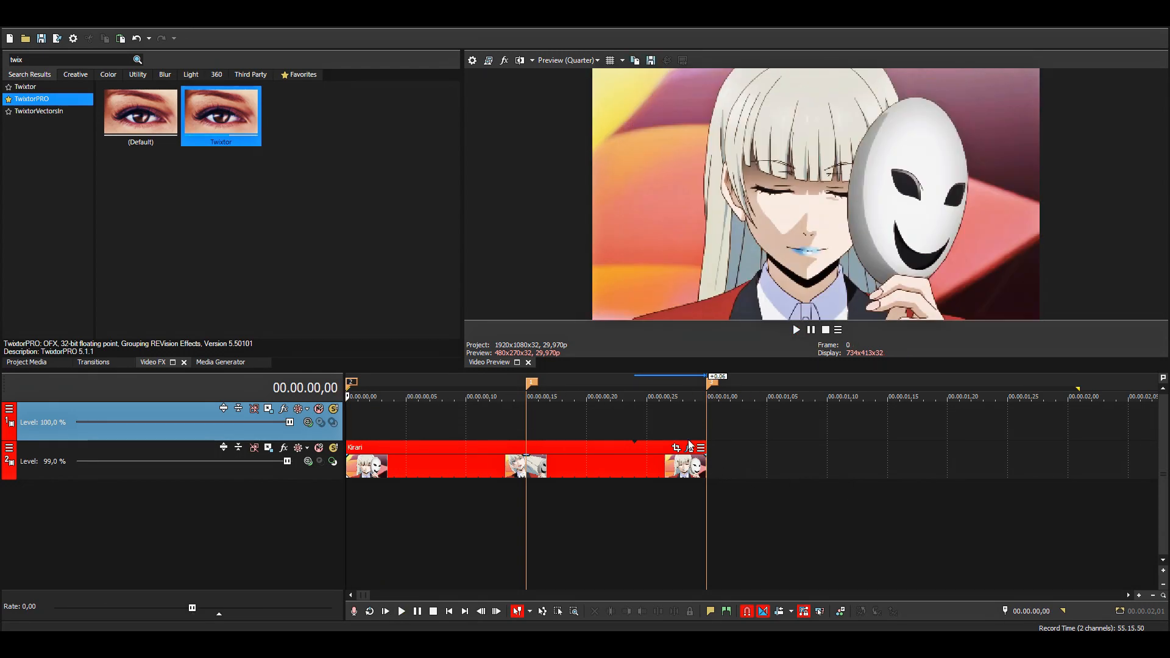
left_click(677, 446)
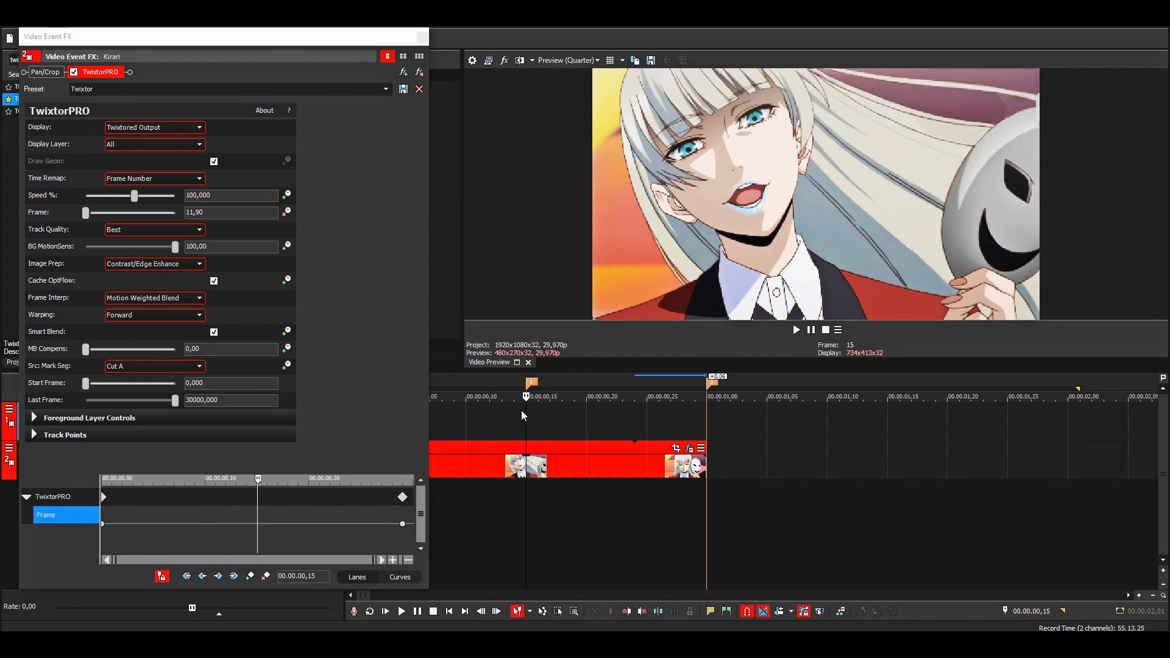
triple_click(231, 212)
type("9")
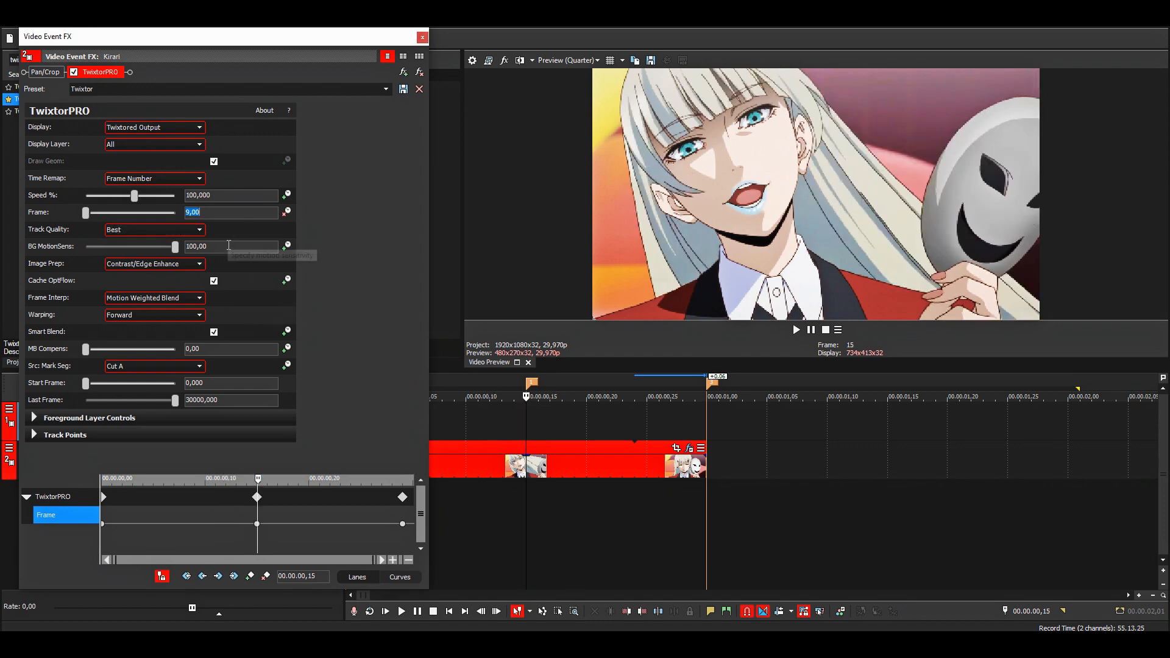
mouse_move(530, 382)
type("10")
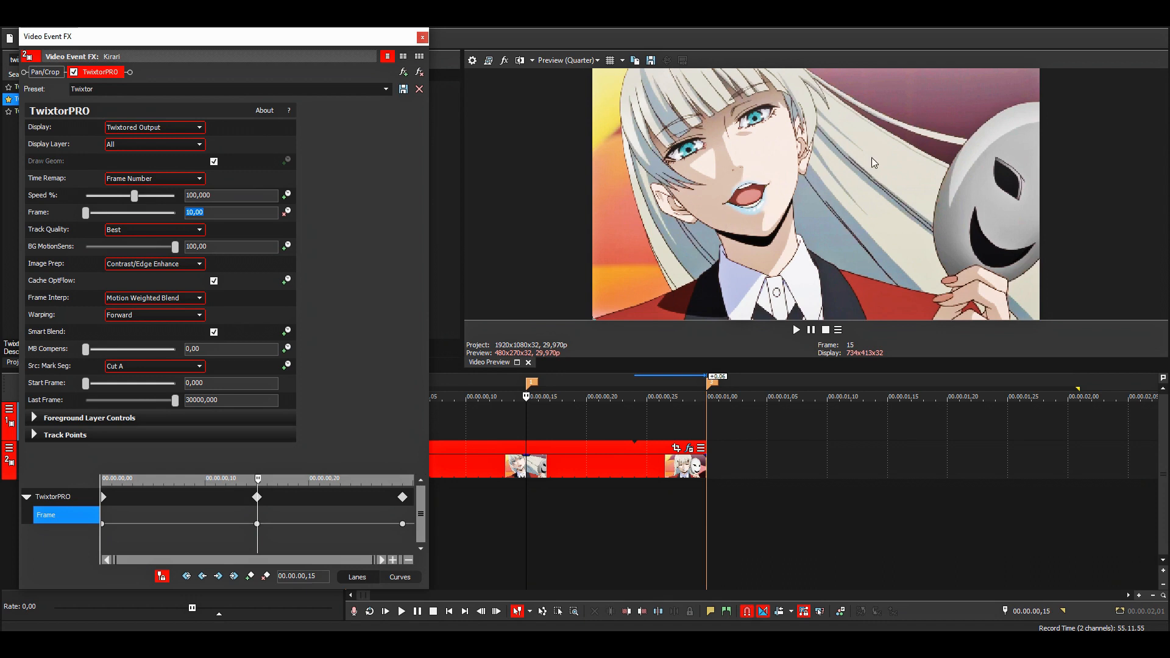
mouse_move(506, 402)
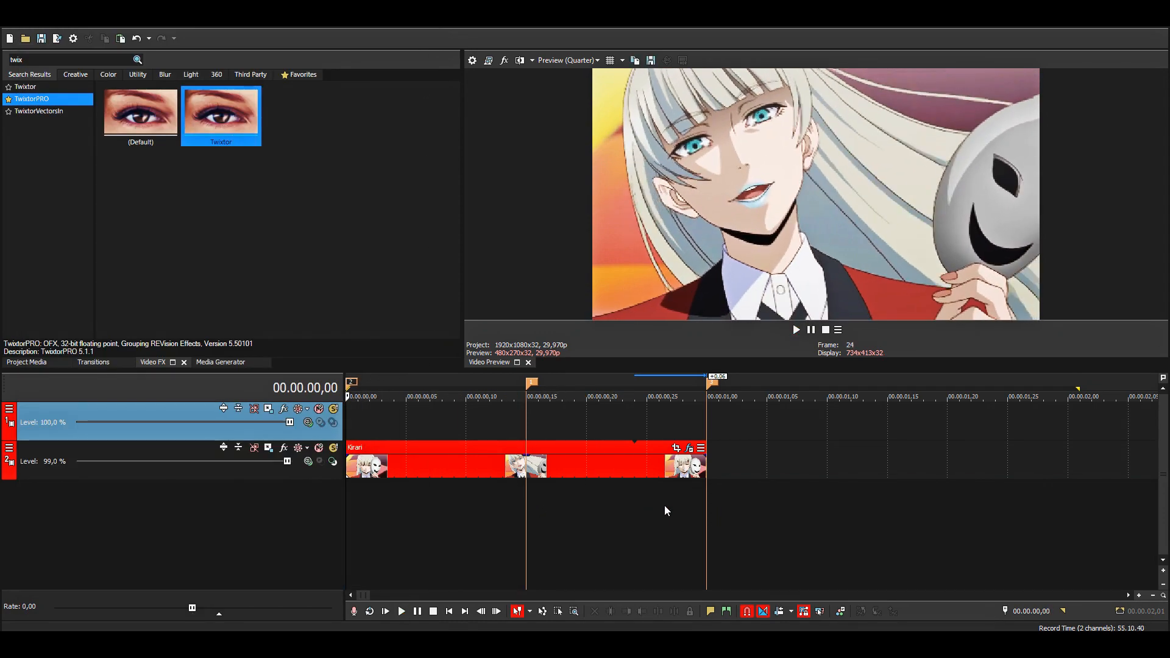
left_click(526, 396)
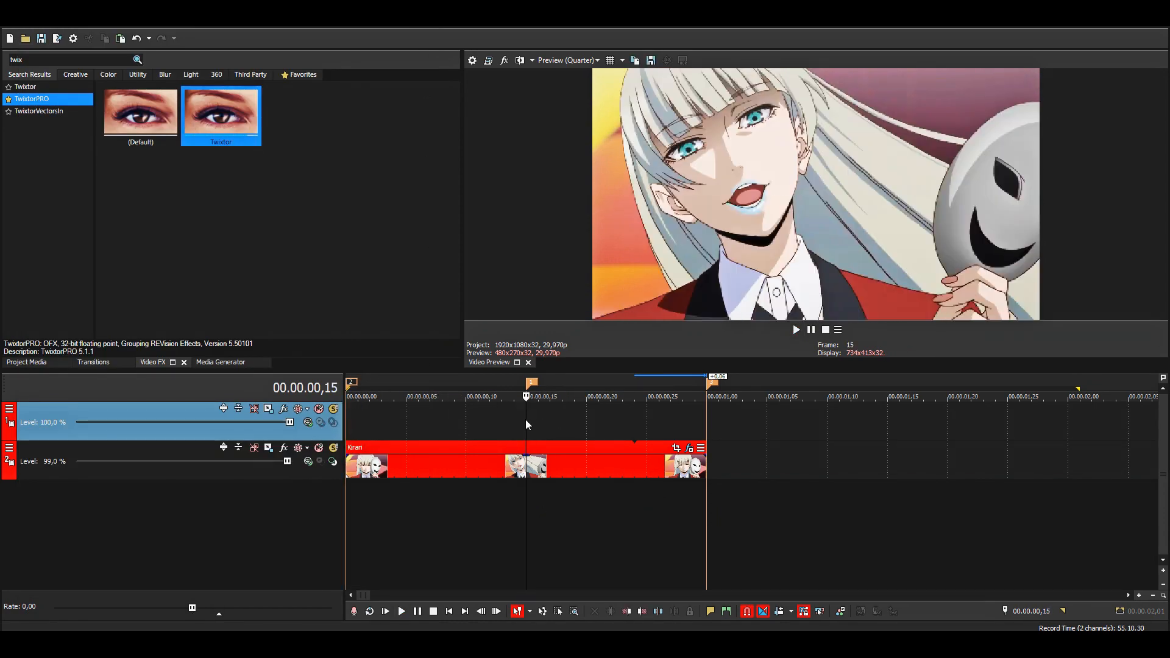
mouse_move(352, 433)
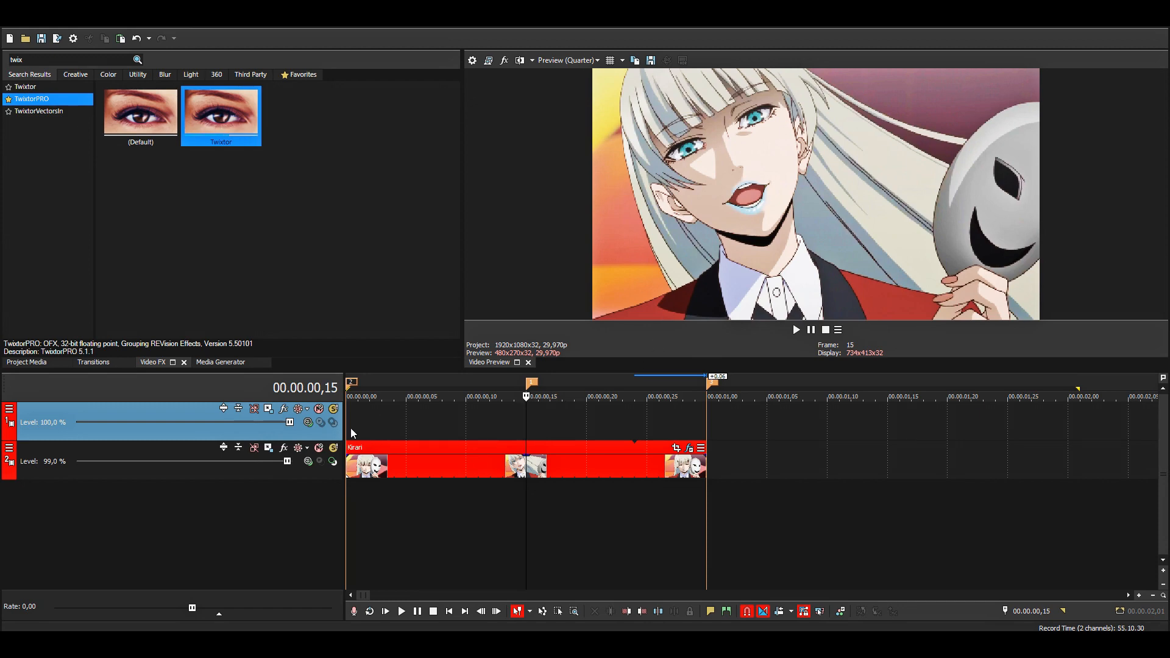
left_click(349, 396)
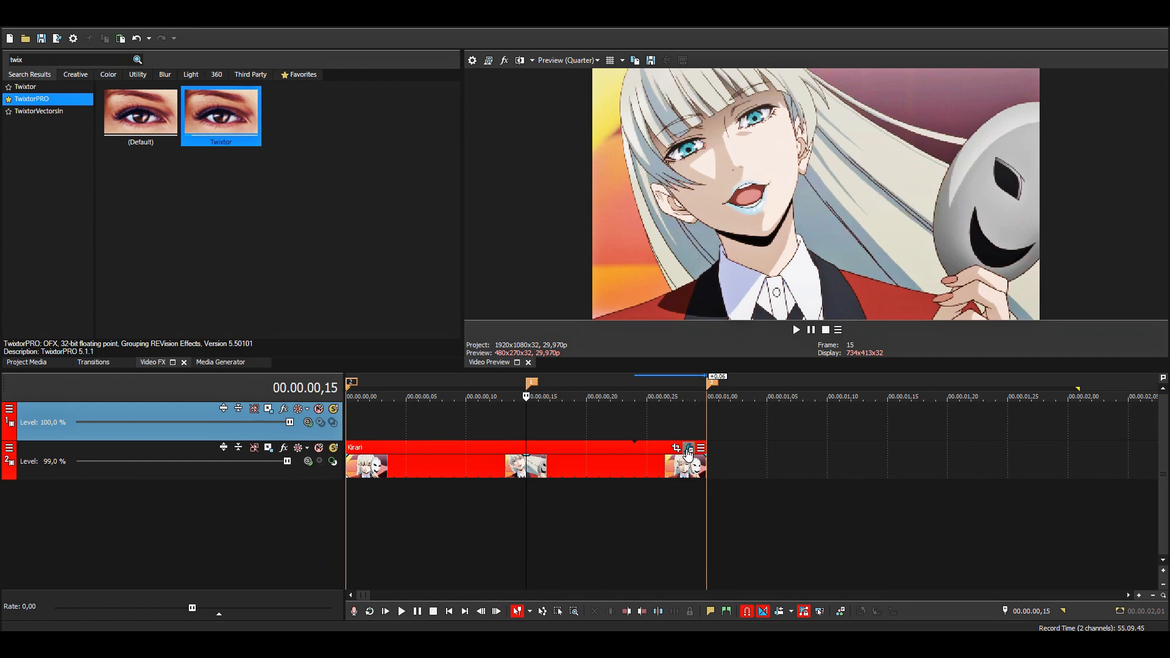
- Add more Frame keyframes, including Frame 3 at frame 9, then close the FX window
left_click(687, 450)
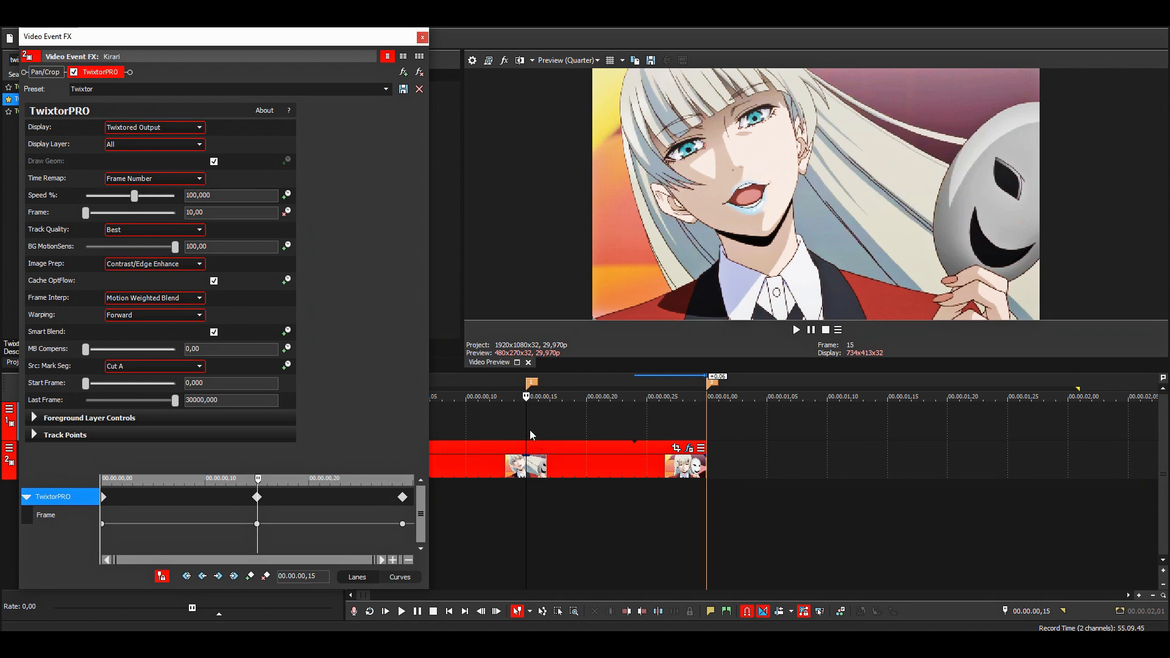
mouse_move(643, 453)
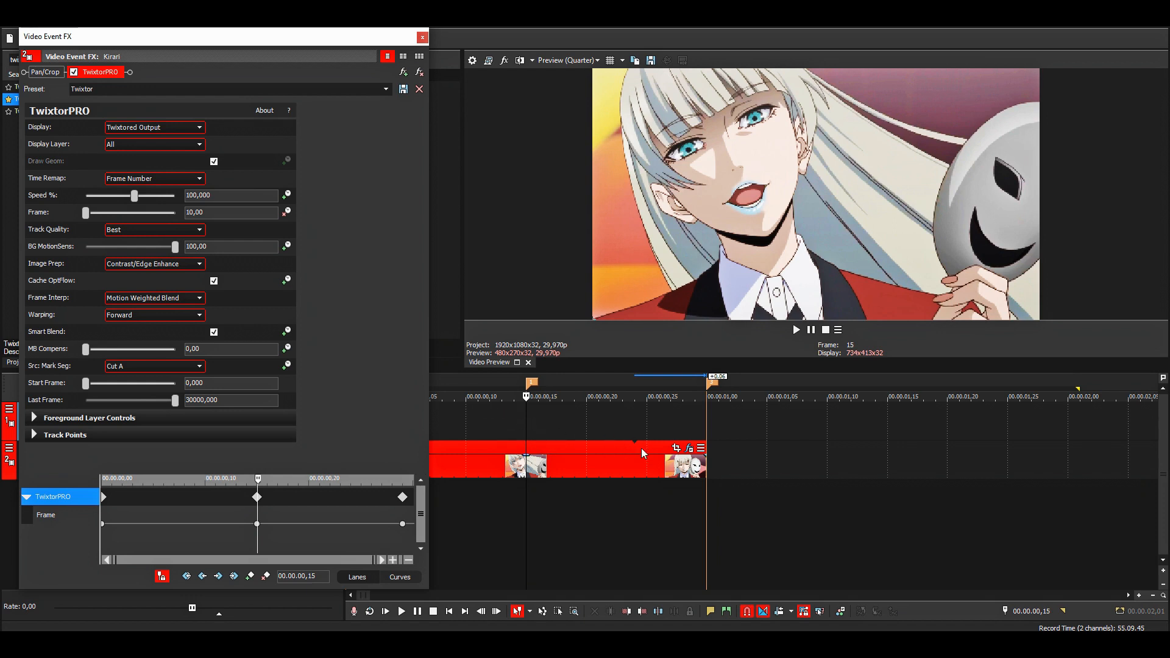
mouse_move(522, 391)
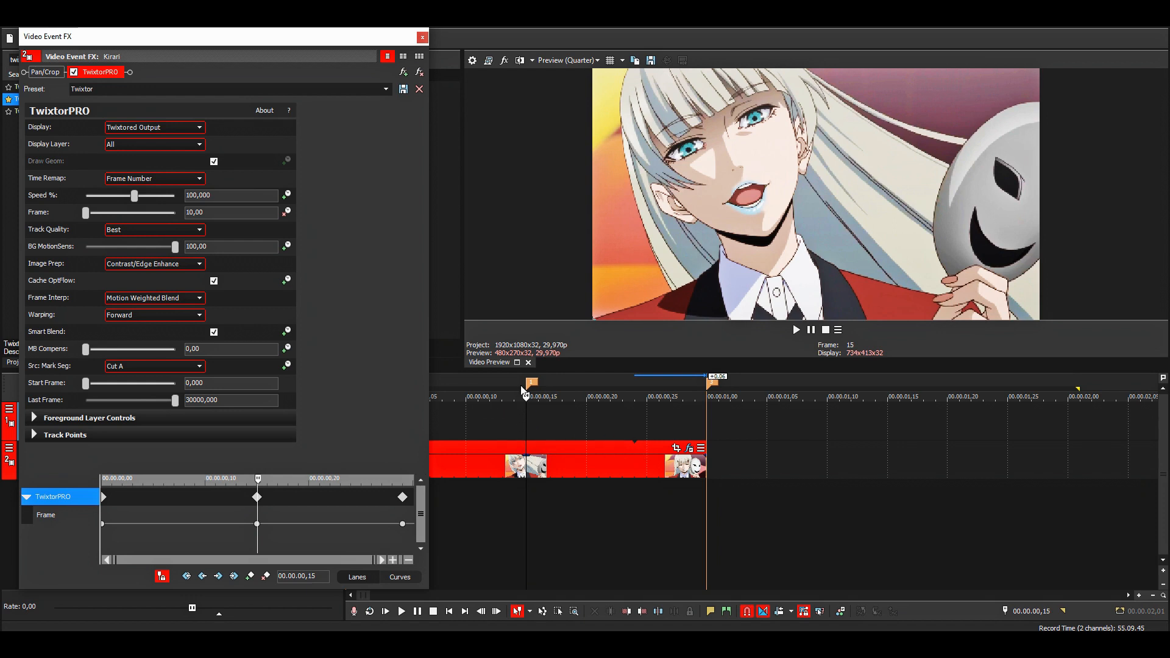
mouse_move(541, 432)
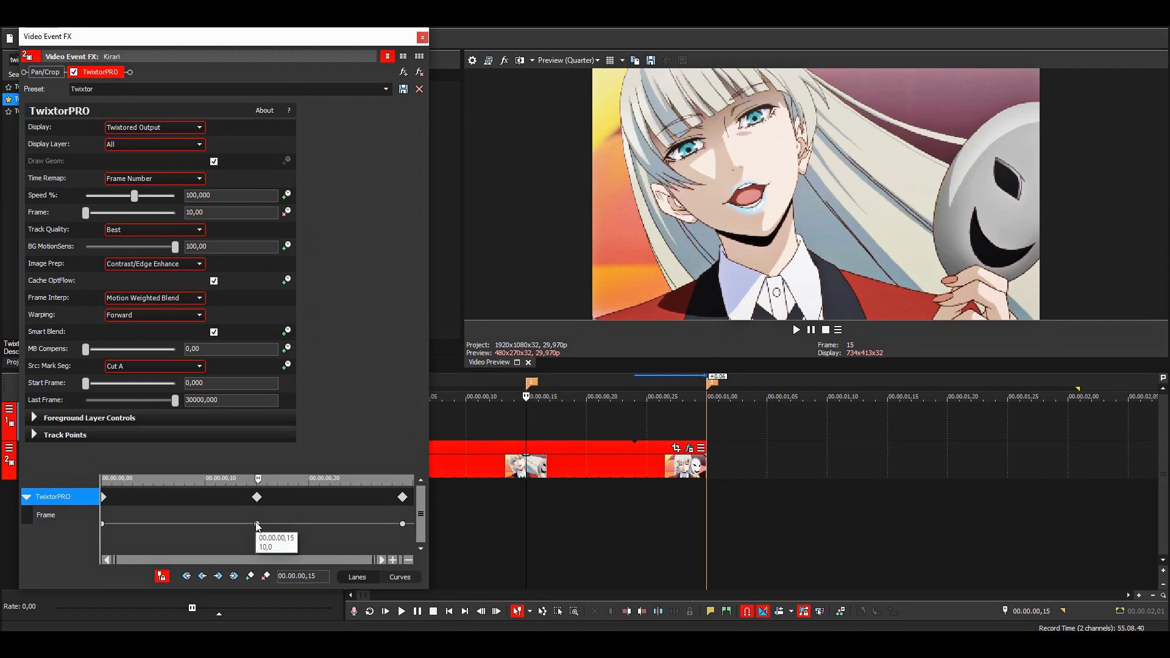
left_click(45, 515)
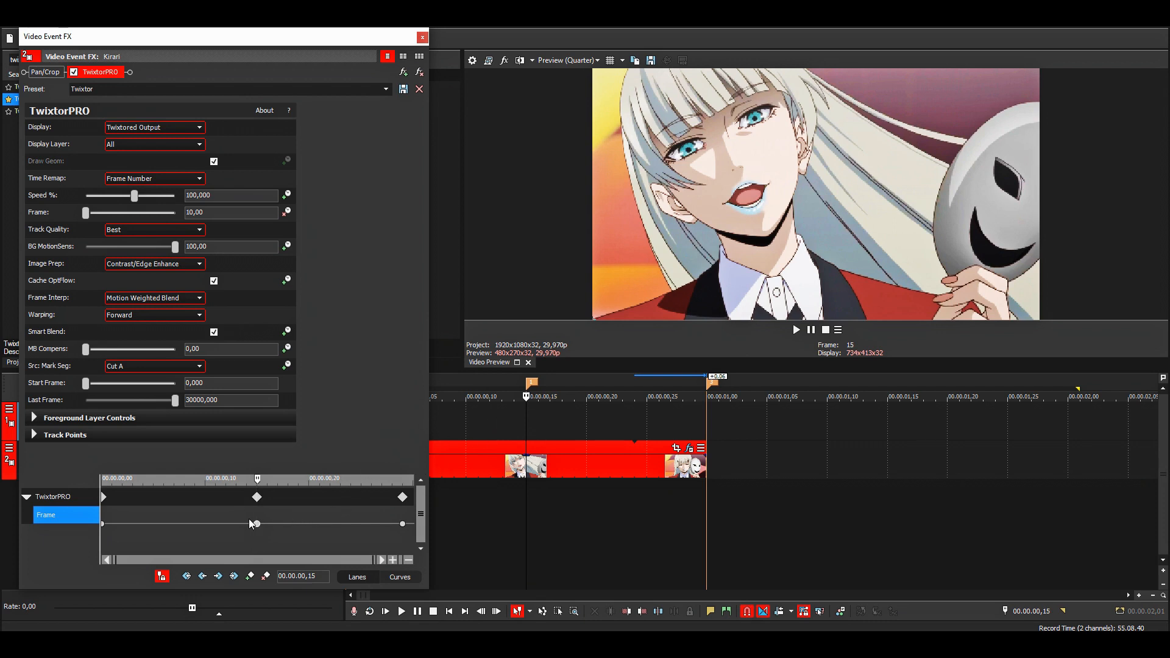
mouse_move(256, 524)
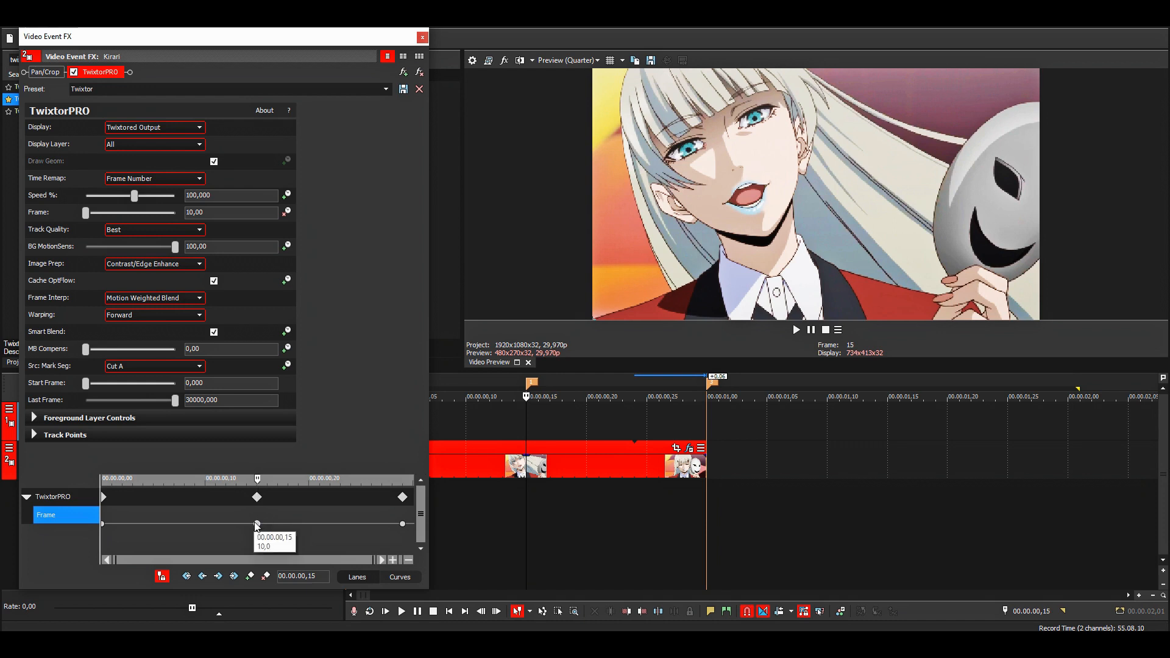
mouse_move(293, 529)
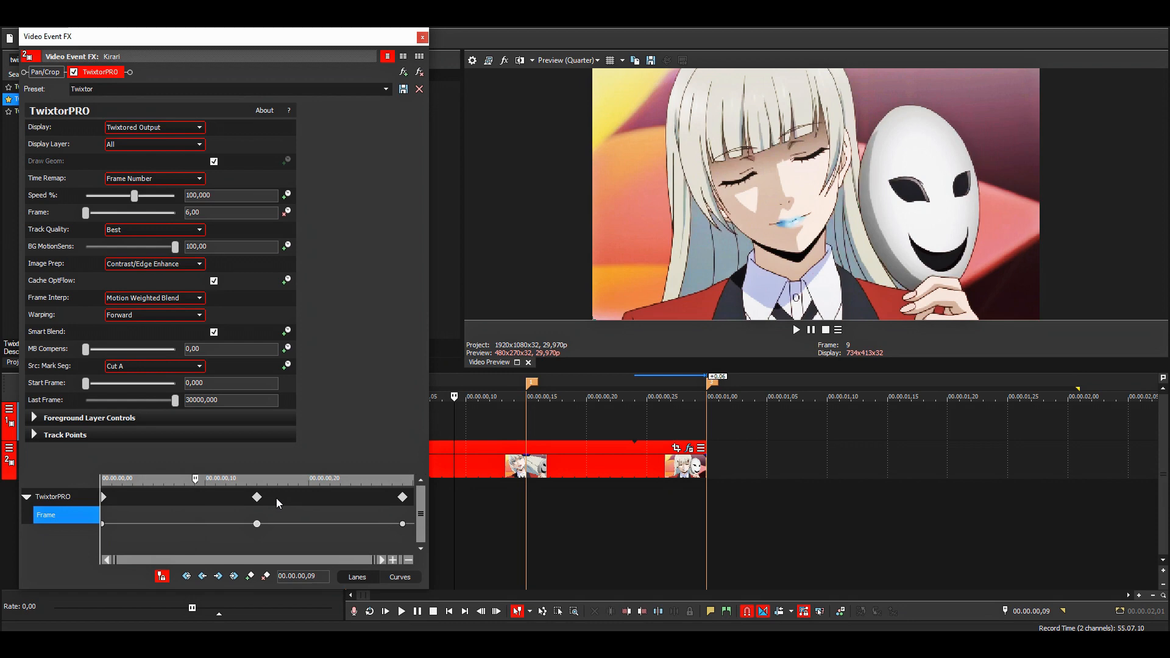
mouse_move(158, 523)
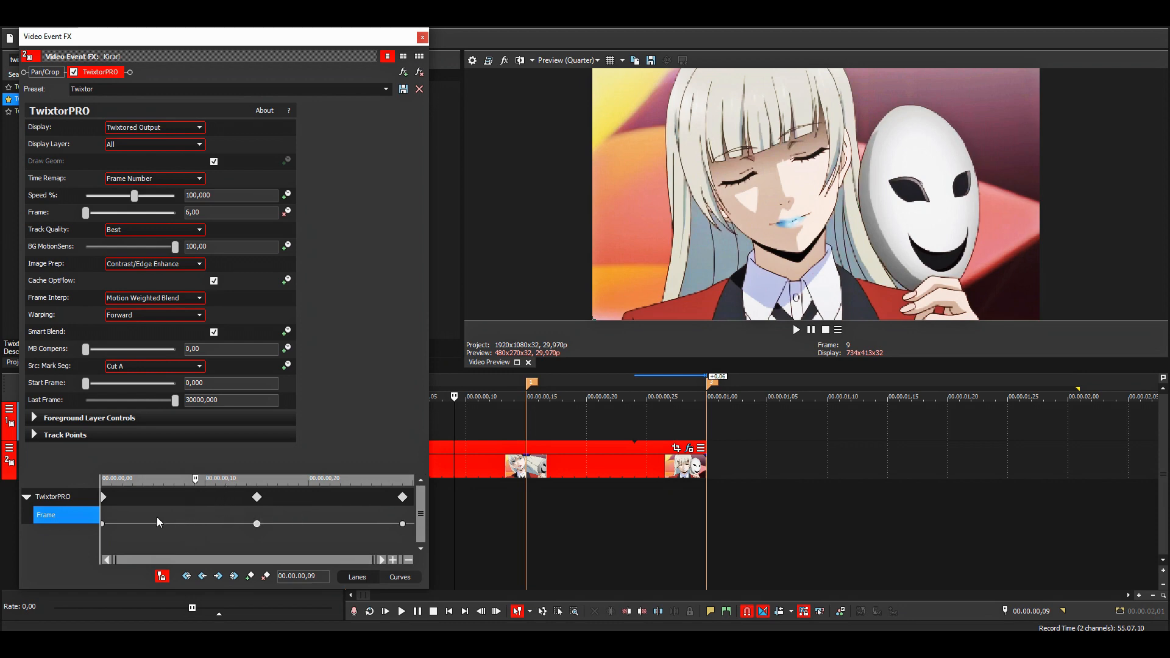
left_click(163, 496)
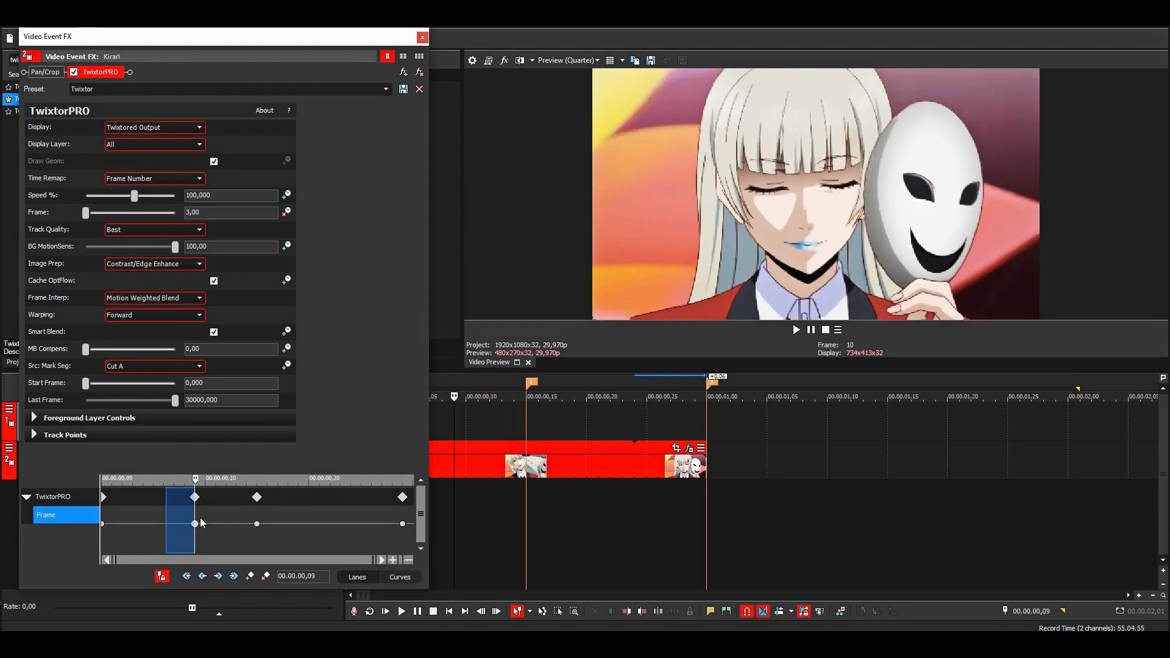
left_click(420, 37)
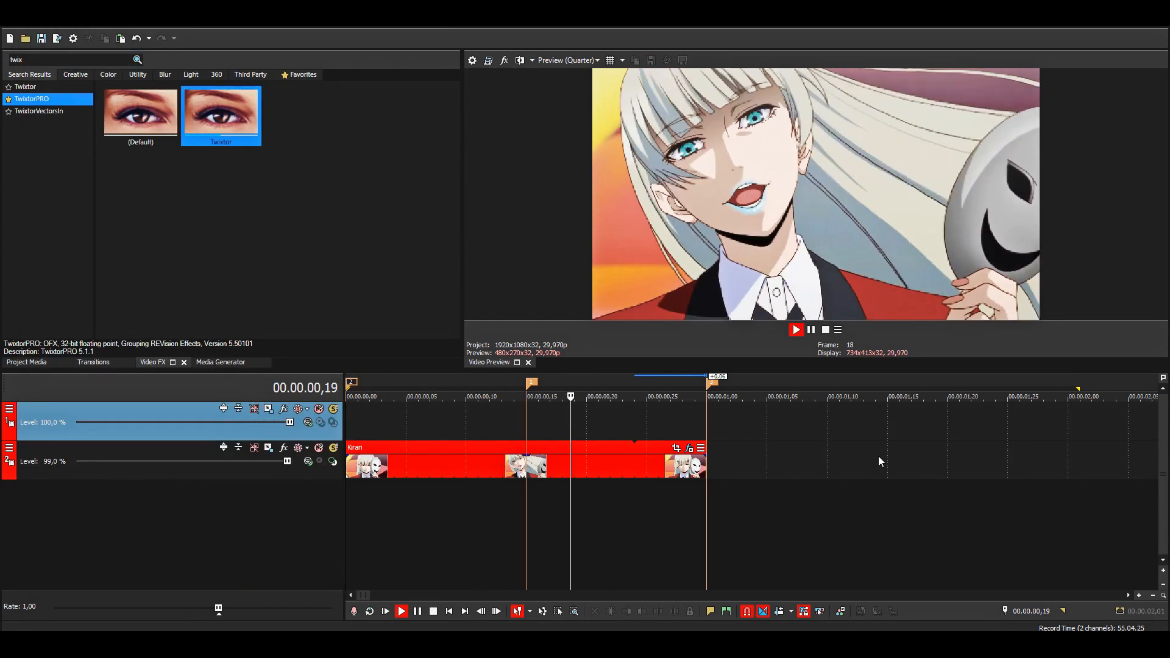
- Play the Kirari event through, stop at the start, and reopen its TwixtorPRO settings
left_click(489, 395)
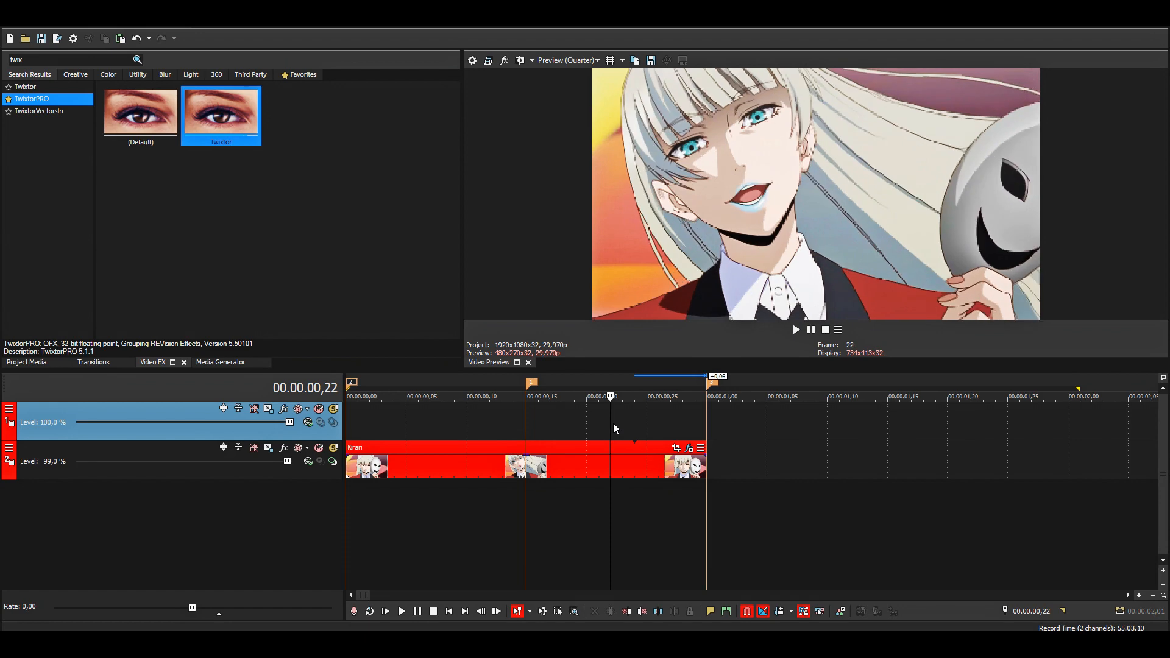
mouse_move(653, 286)
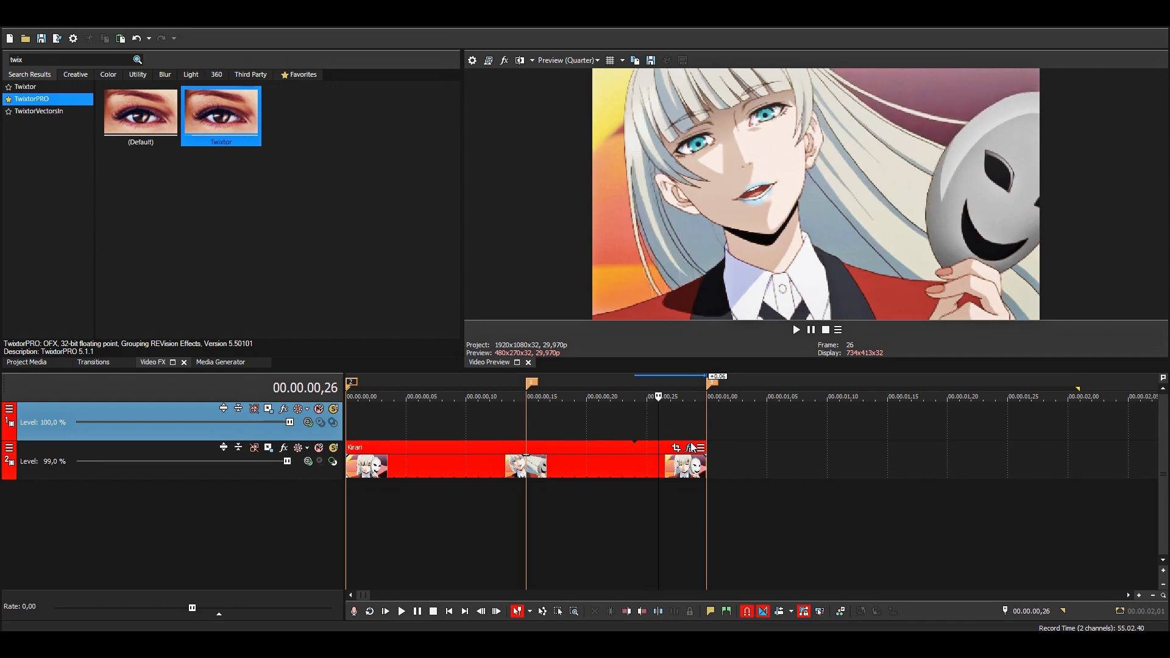
left_click(688, 448)
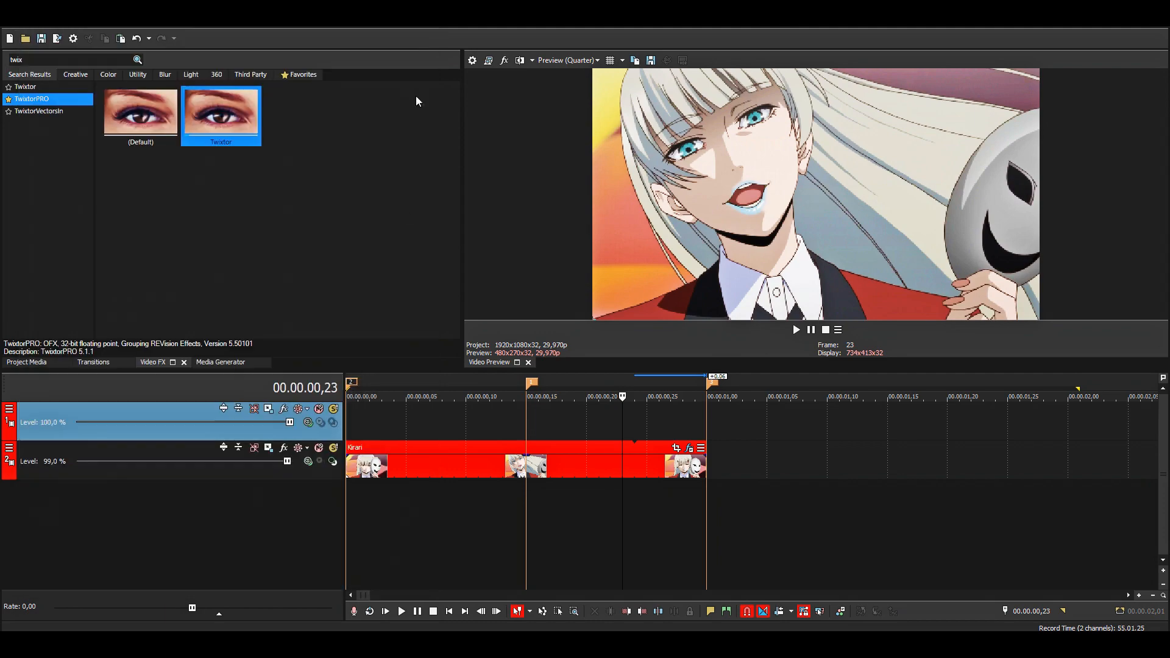
left_click(402, 612)
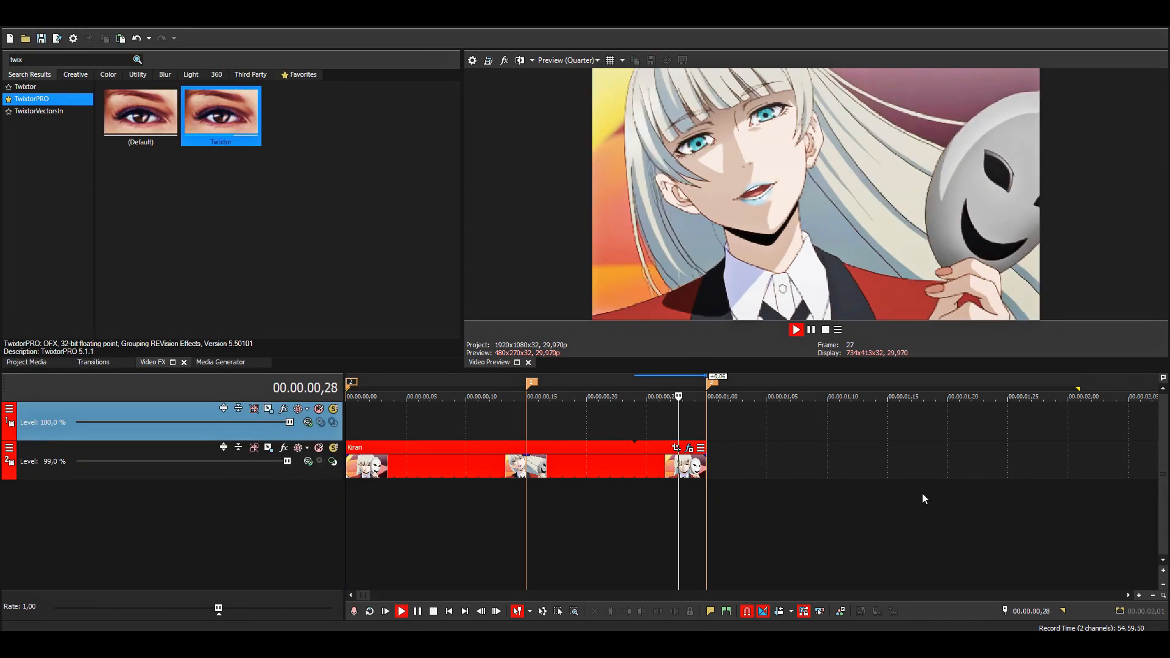
left_click(433, 611)
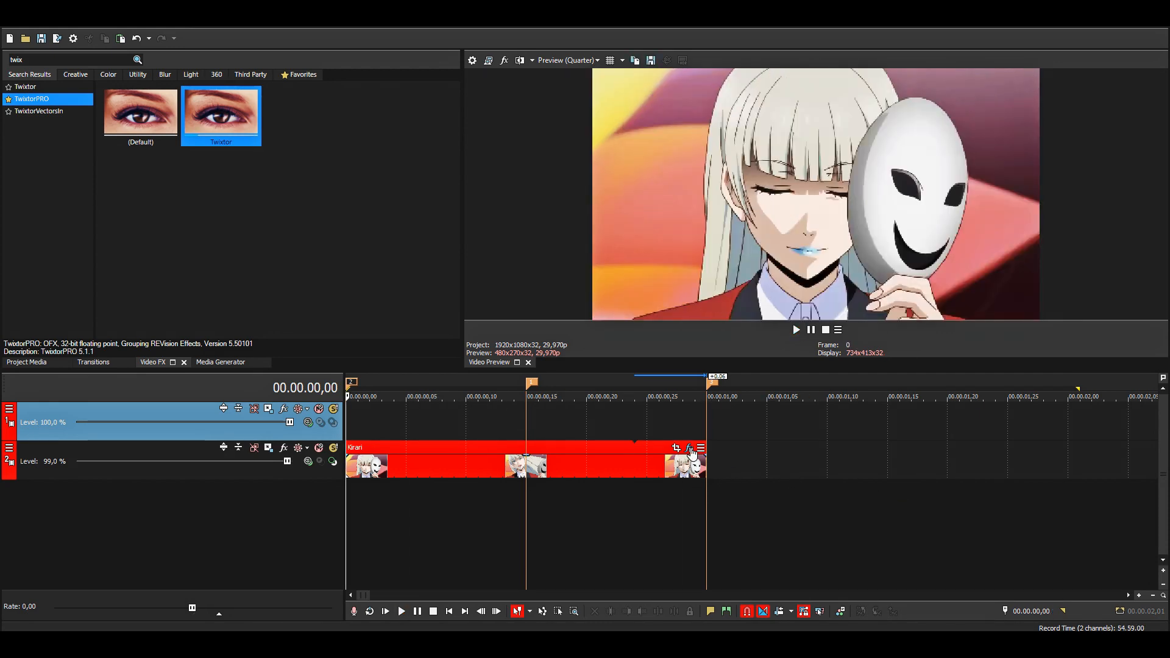
left_click(688, 448)
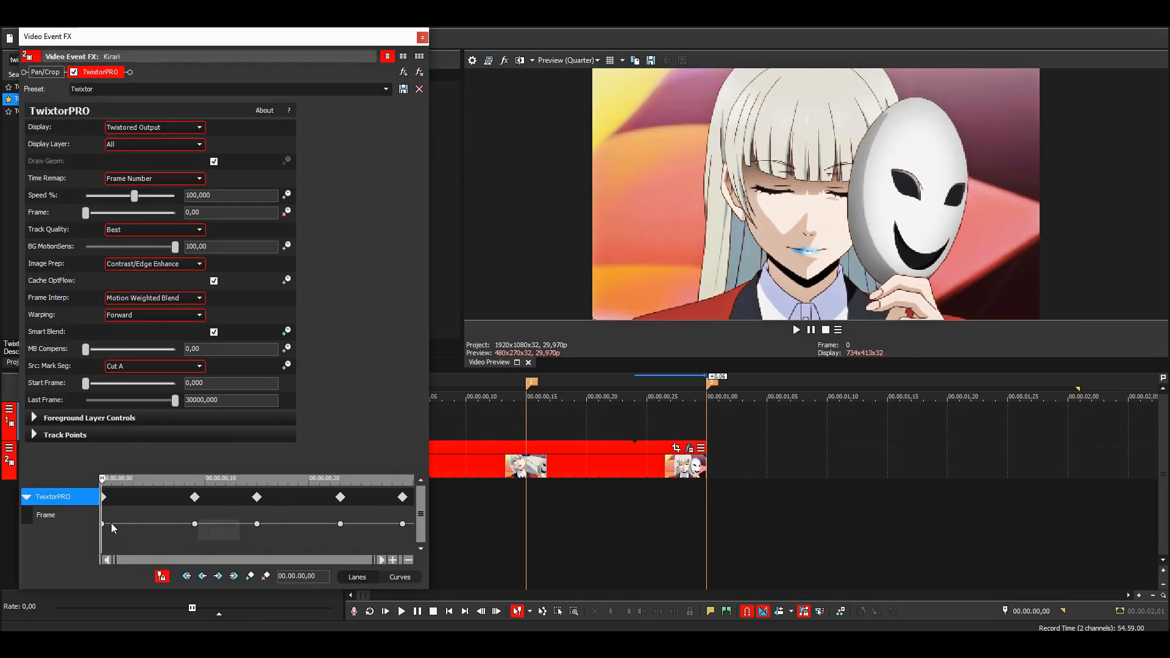
- Give the second and fourth Frame keyframes Smooth interpolation and close the FX window
left_click(46, 515)
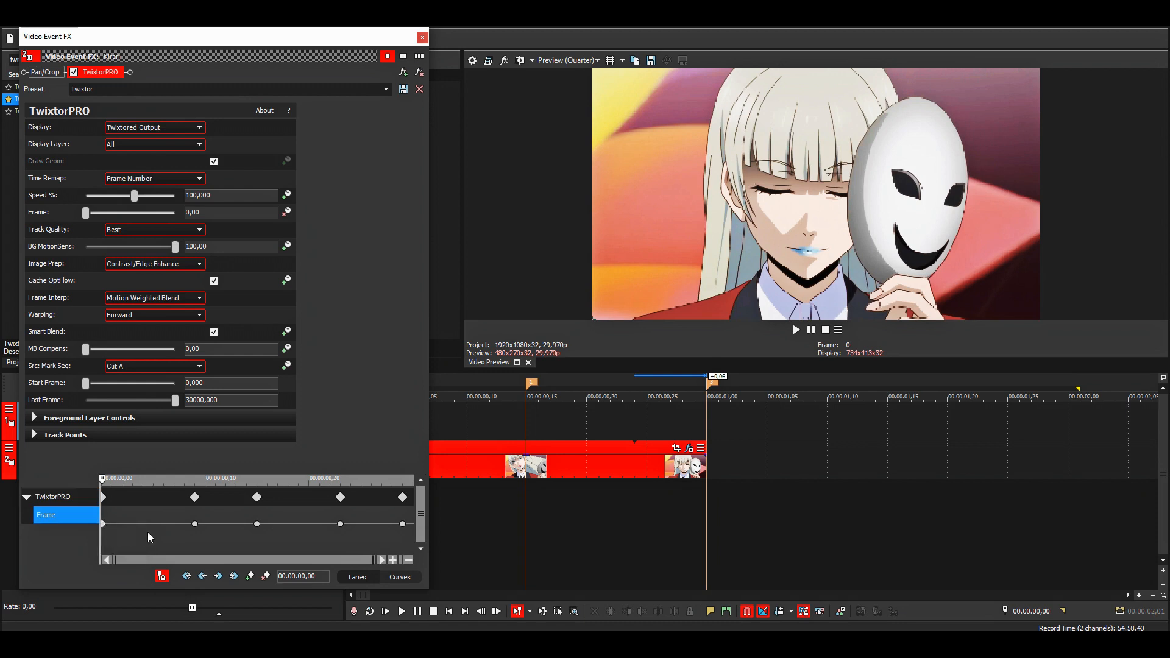
right_click(103, 525)
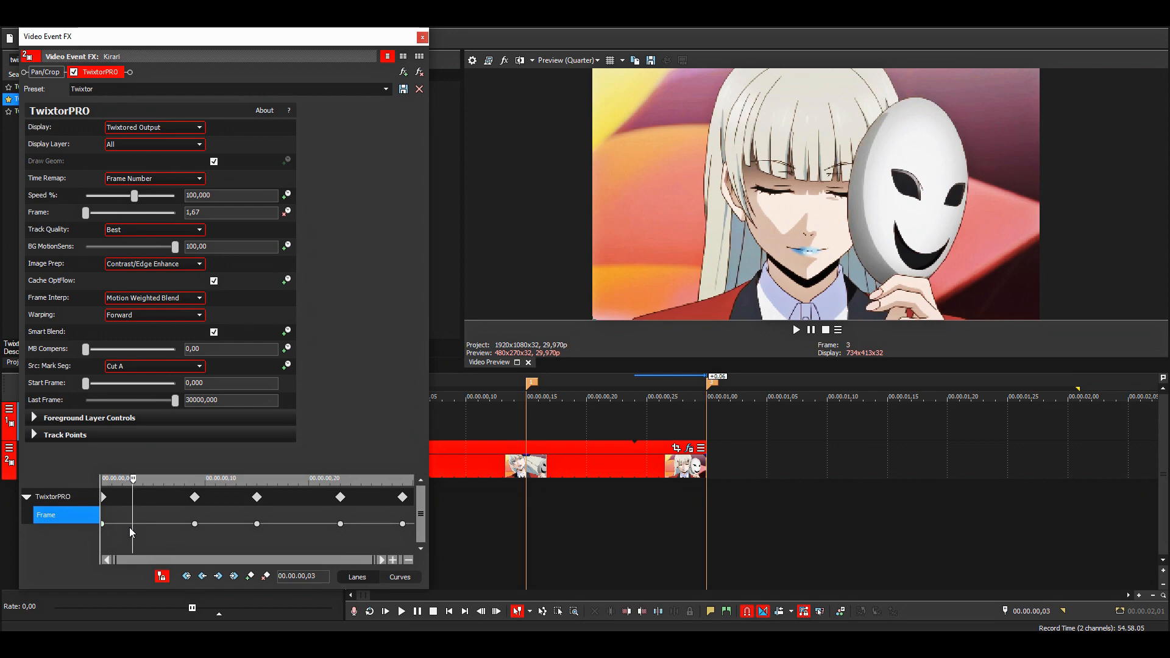
left_click(119, 522)
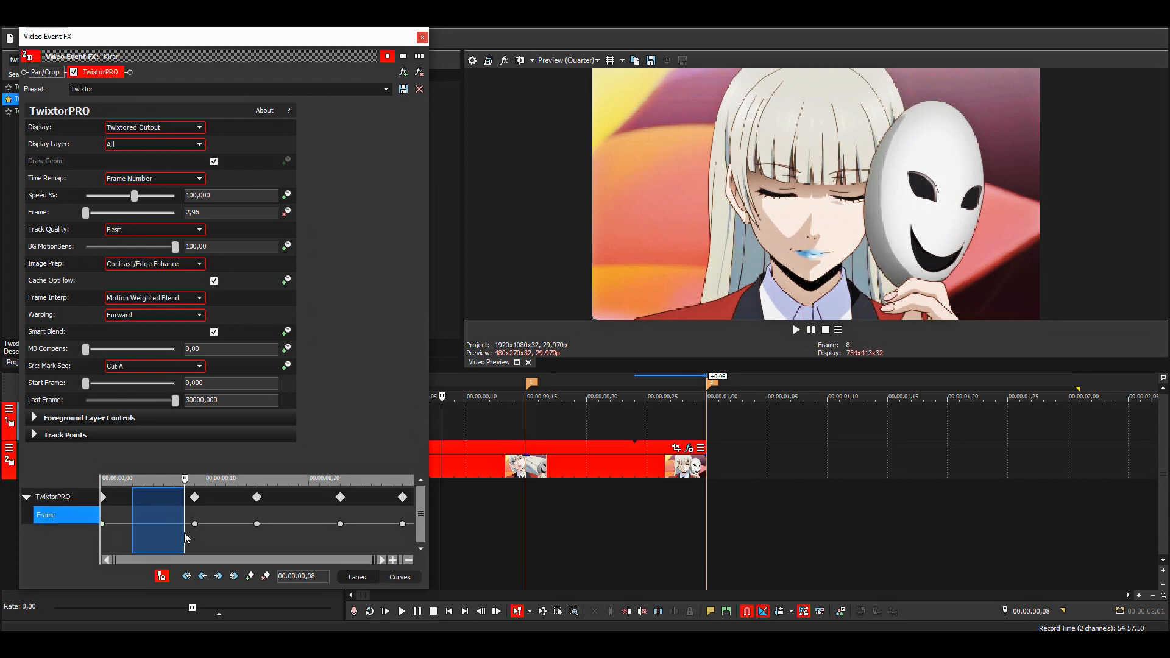
right_click(195, 524)
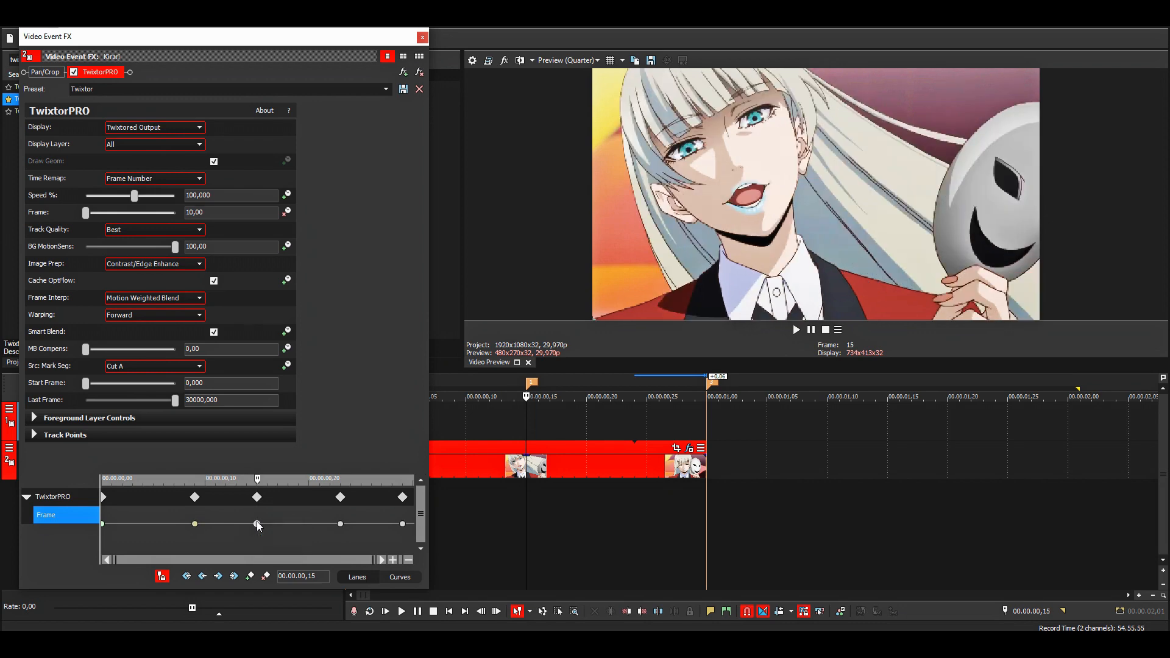
mouse_move(257, 524)
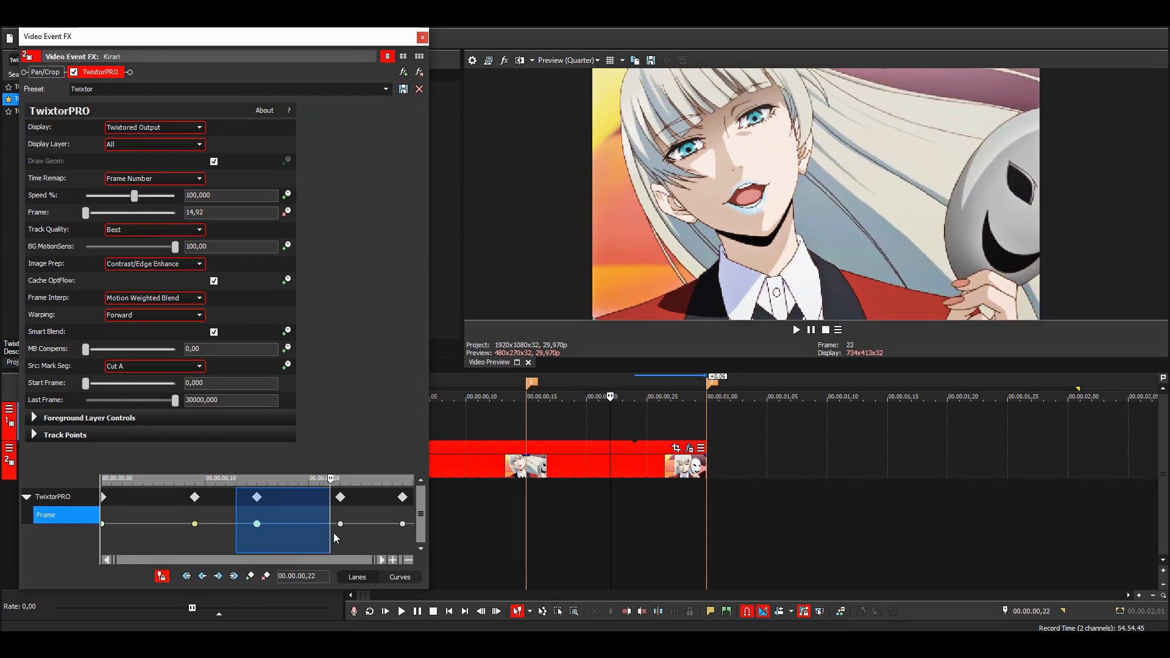
right_click(336, 522)
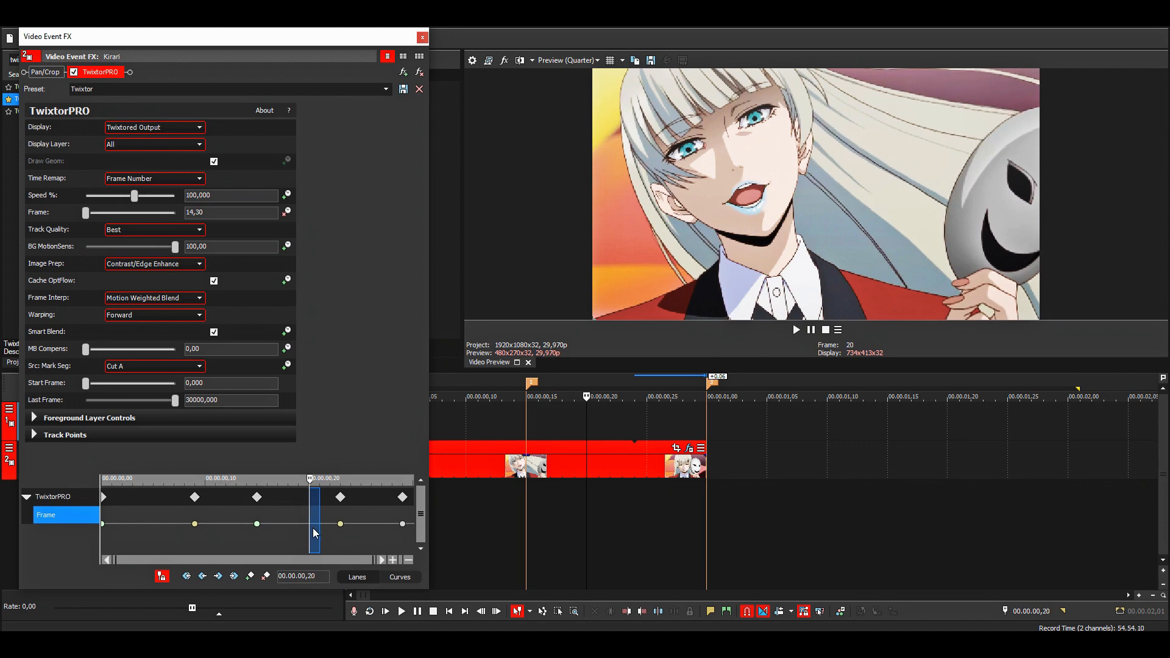
left_click(339, 523)
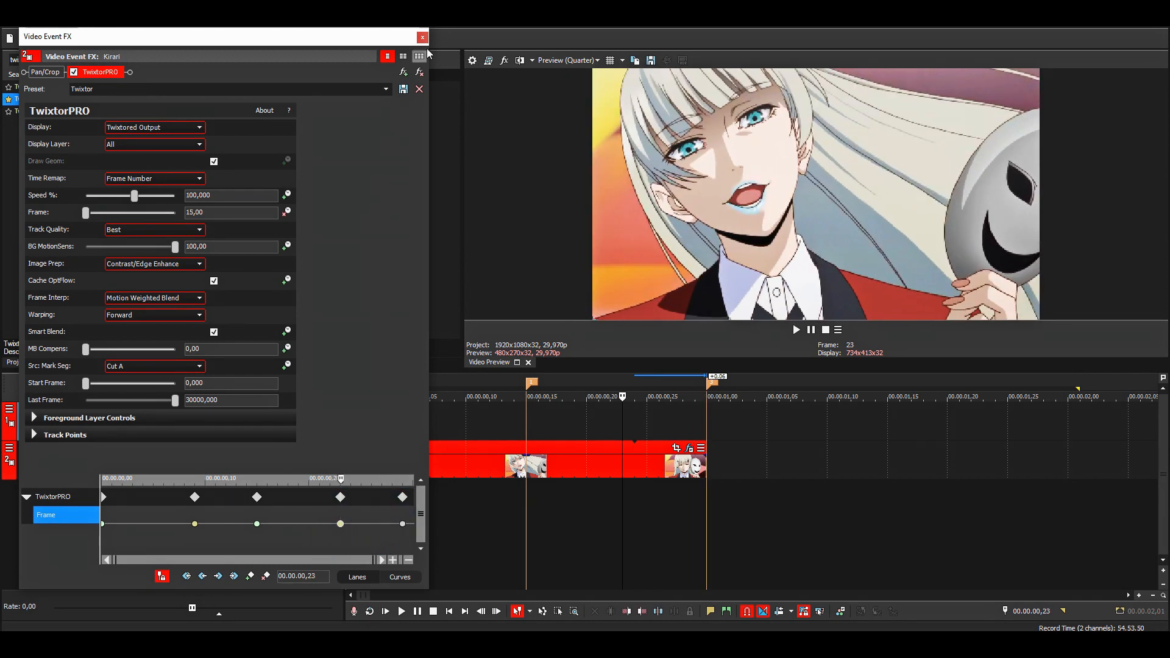
left_click(422, 37)
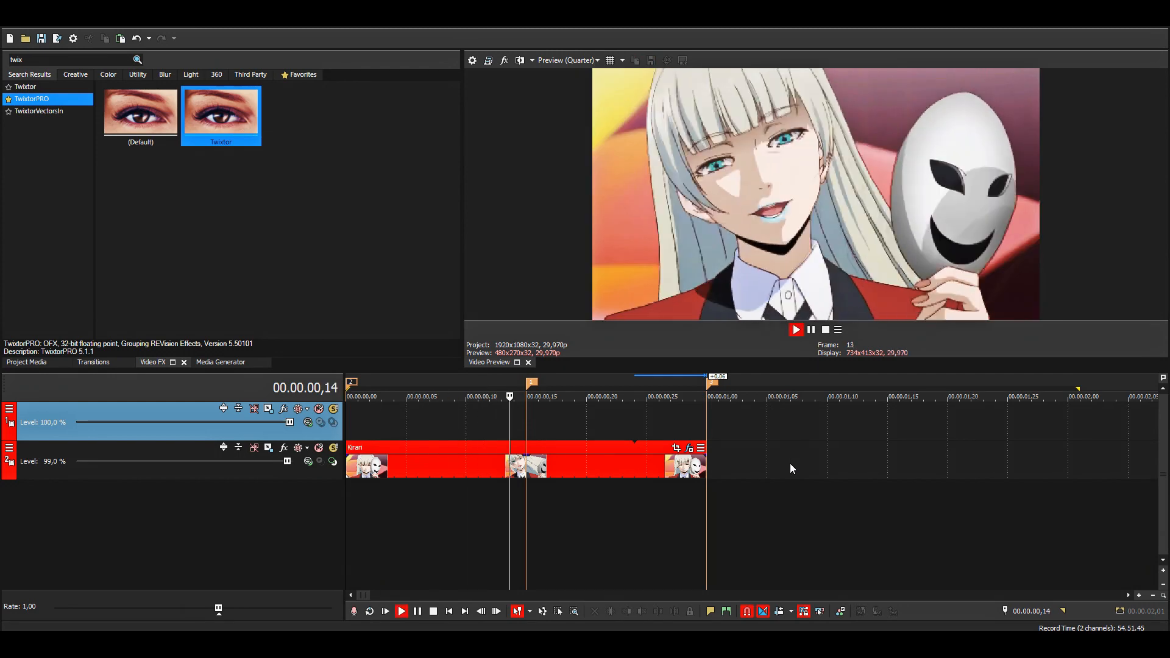
left_click(688, 448)
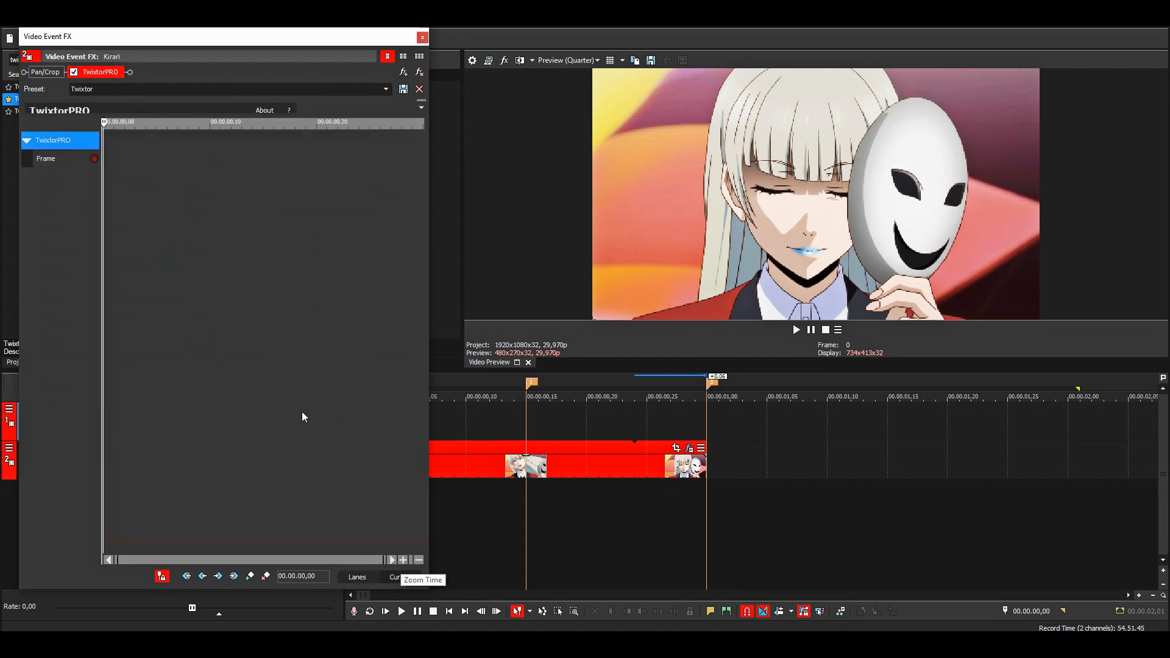
left_click(27, 140)
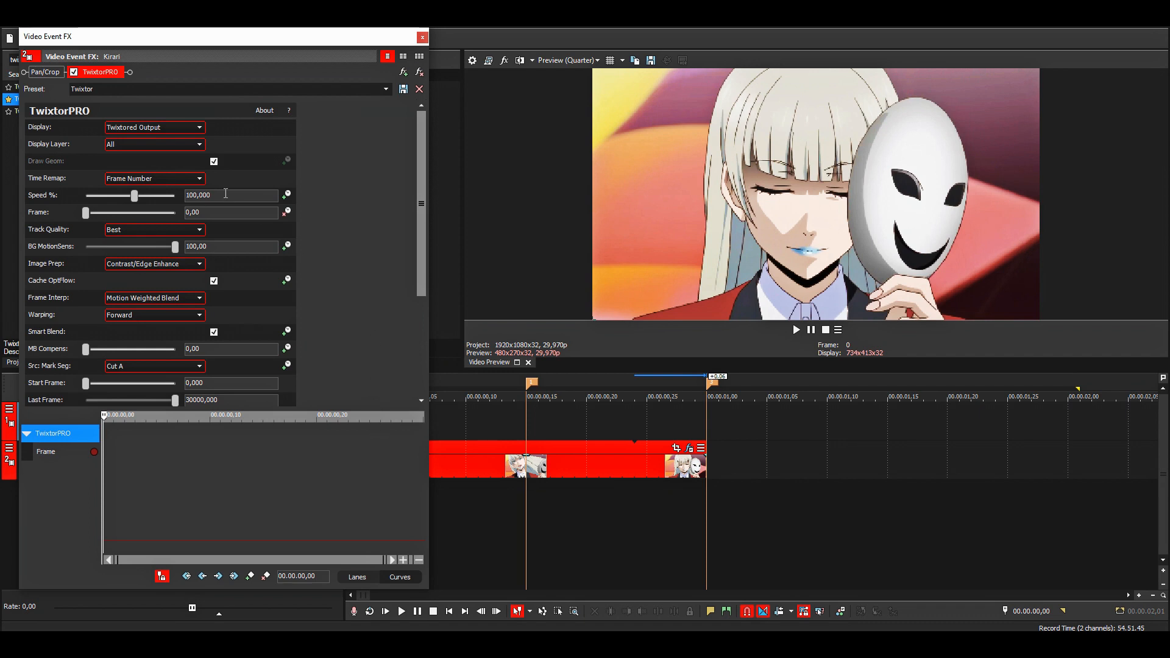
triple_click(229, 195)
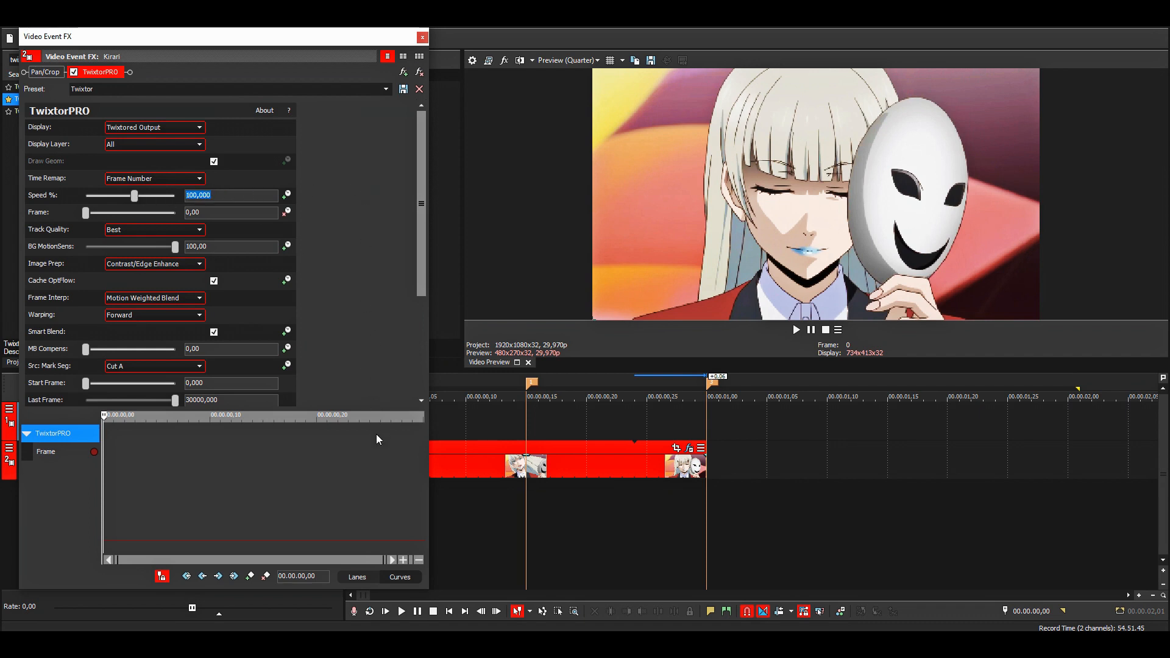
left_click(46, 451)
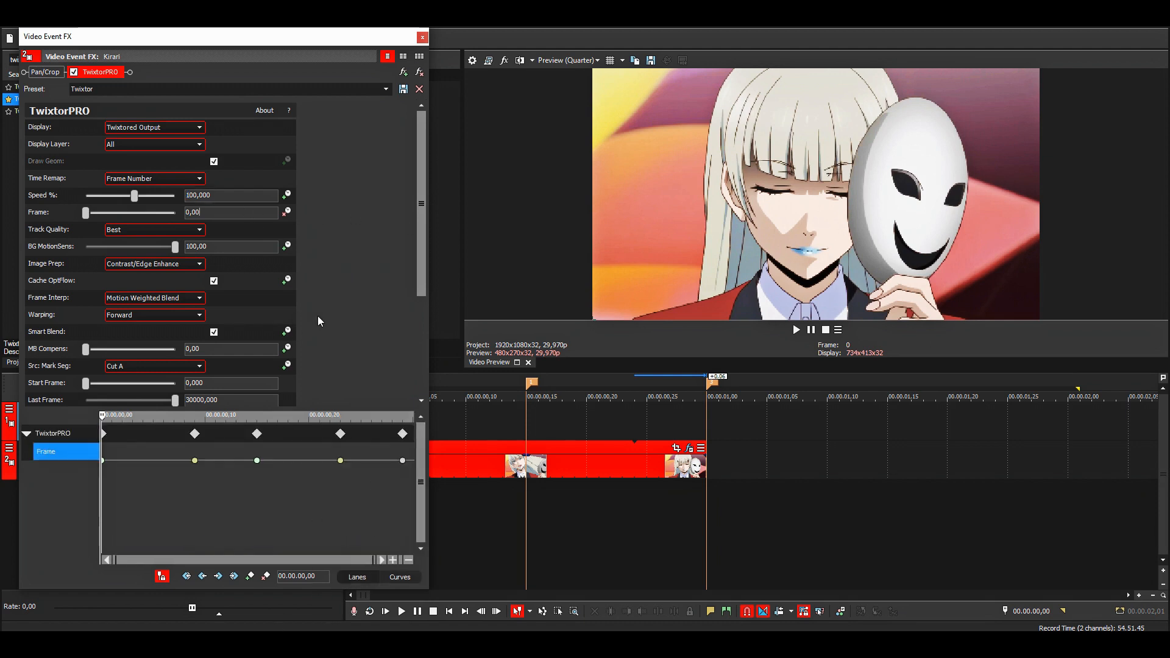
mouse_move(345, 588)
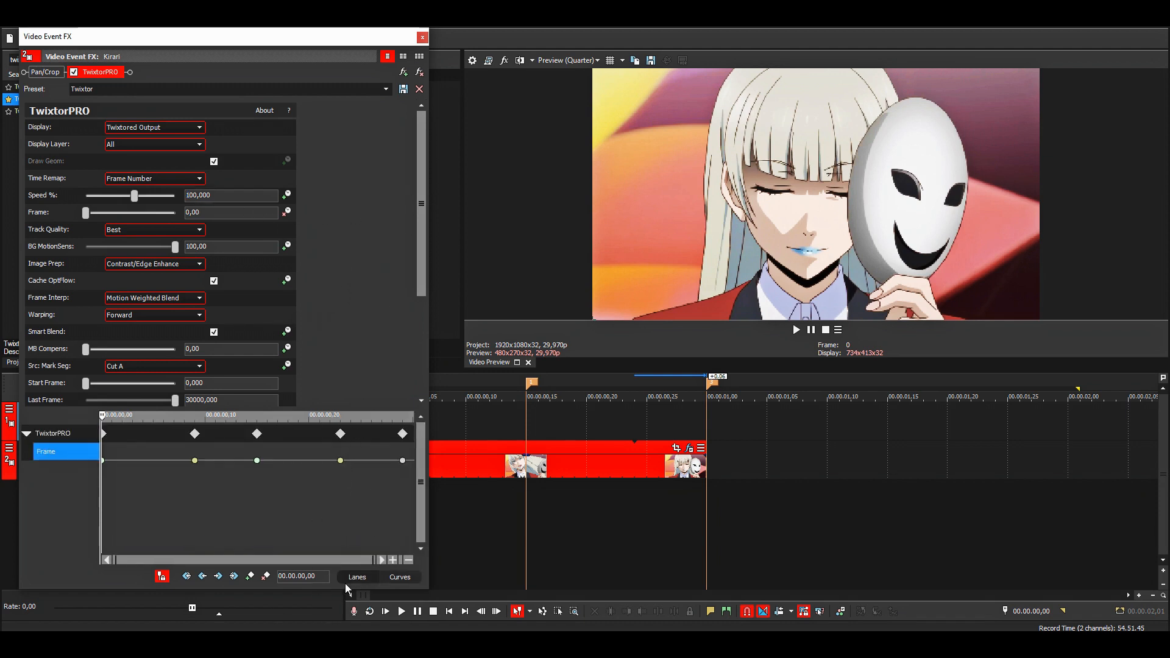
mouse_move(326, 481)
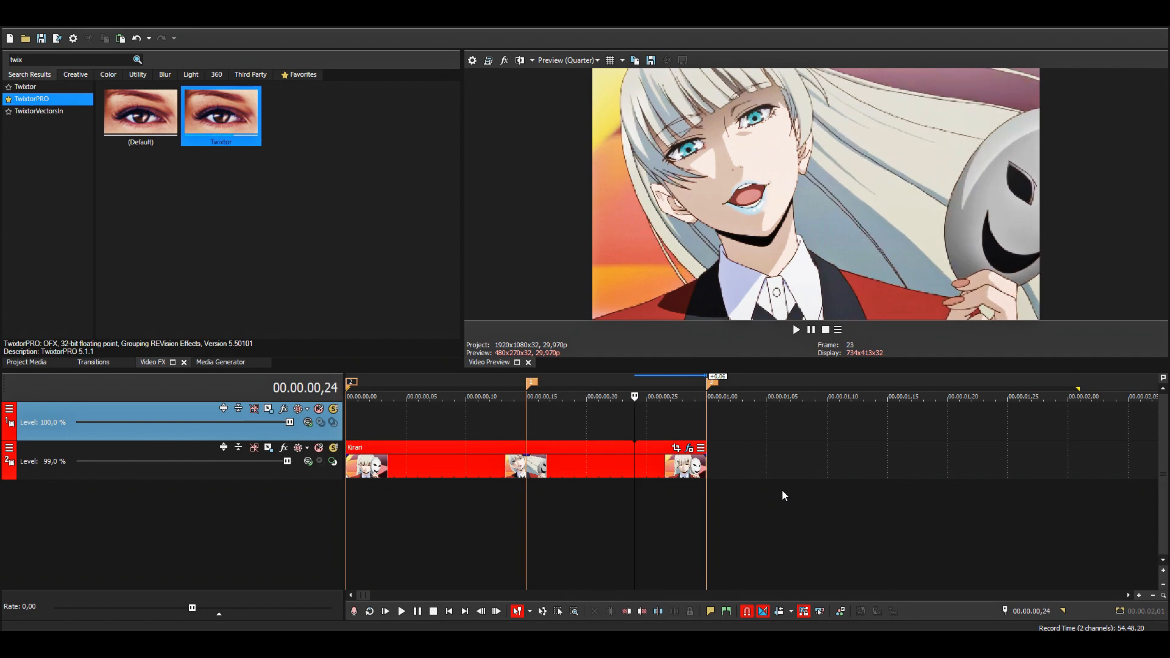
left_click(453, 396)
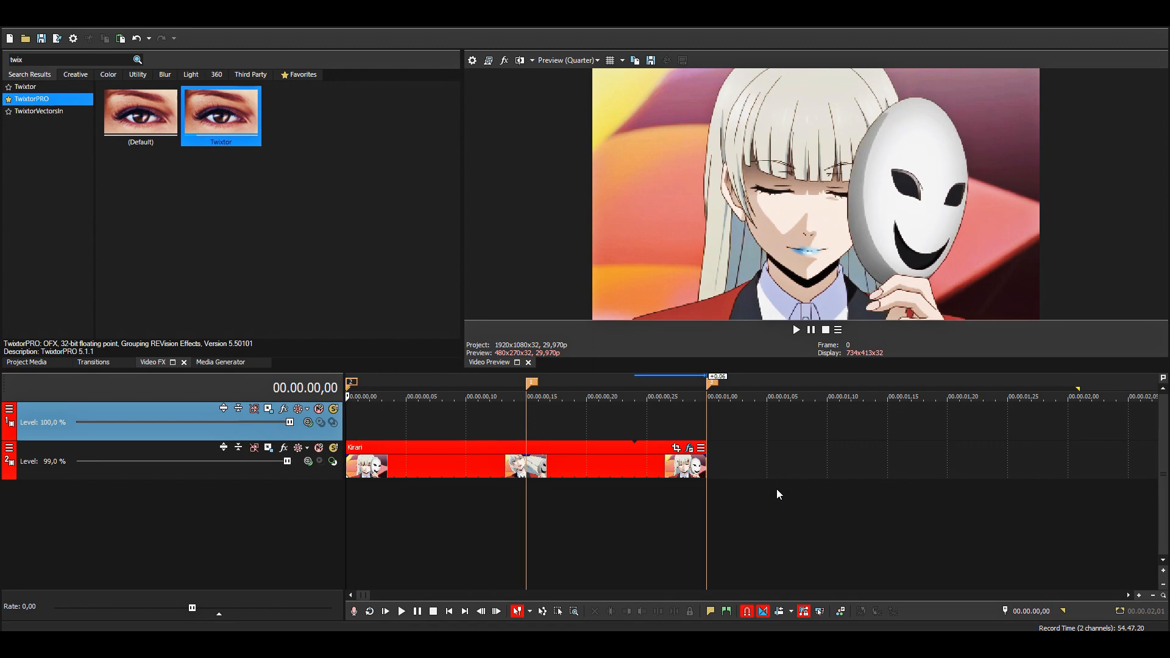
mouse_move(353, 382)
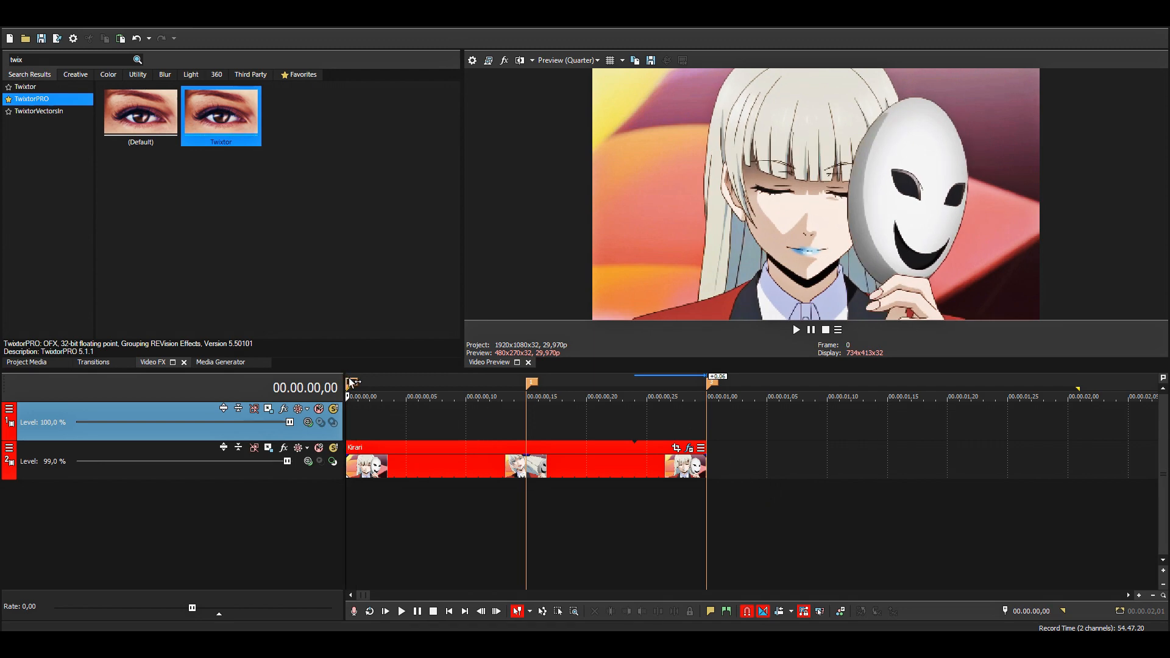